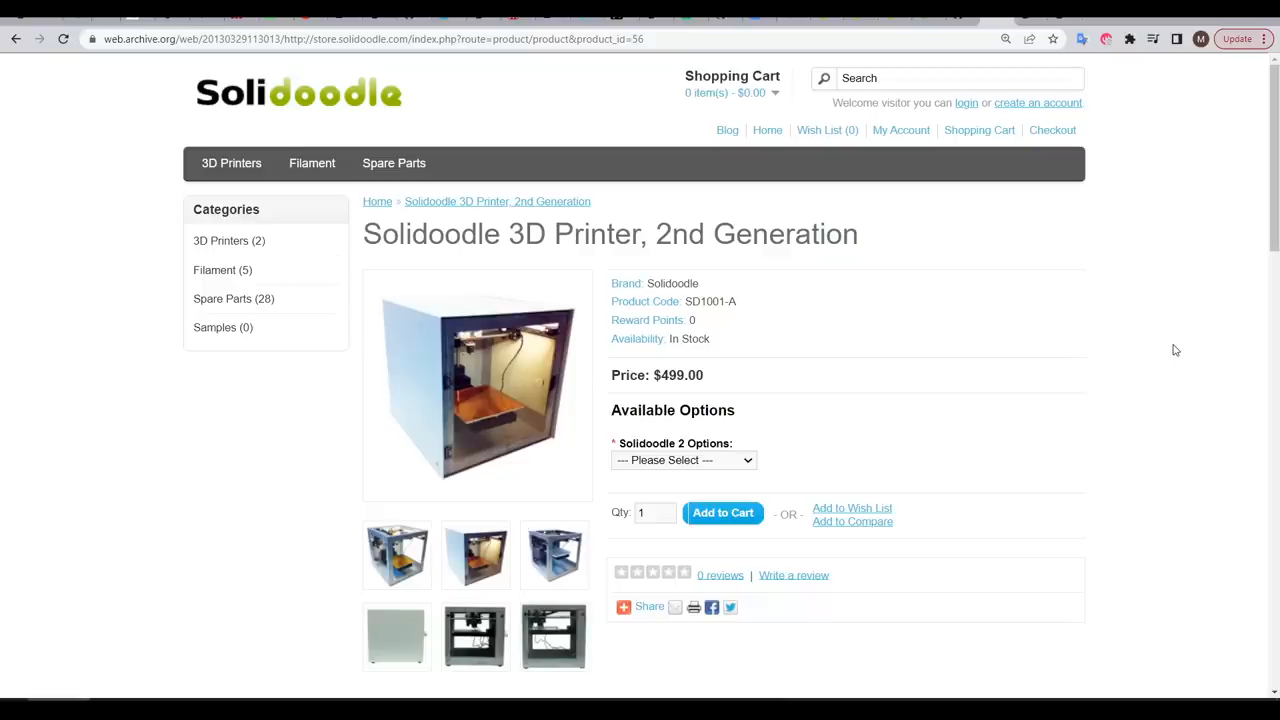
# - Check the Solidoodle 2 Options dropdown, then enlarge the product photo
pyautogui.scroll(-3)
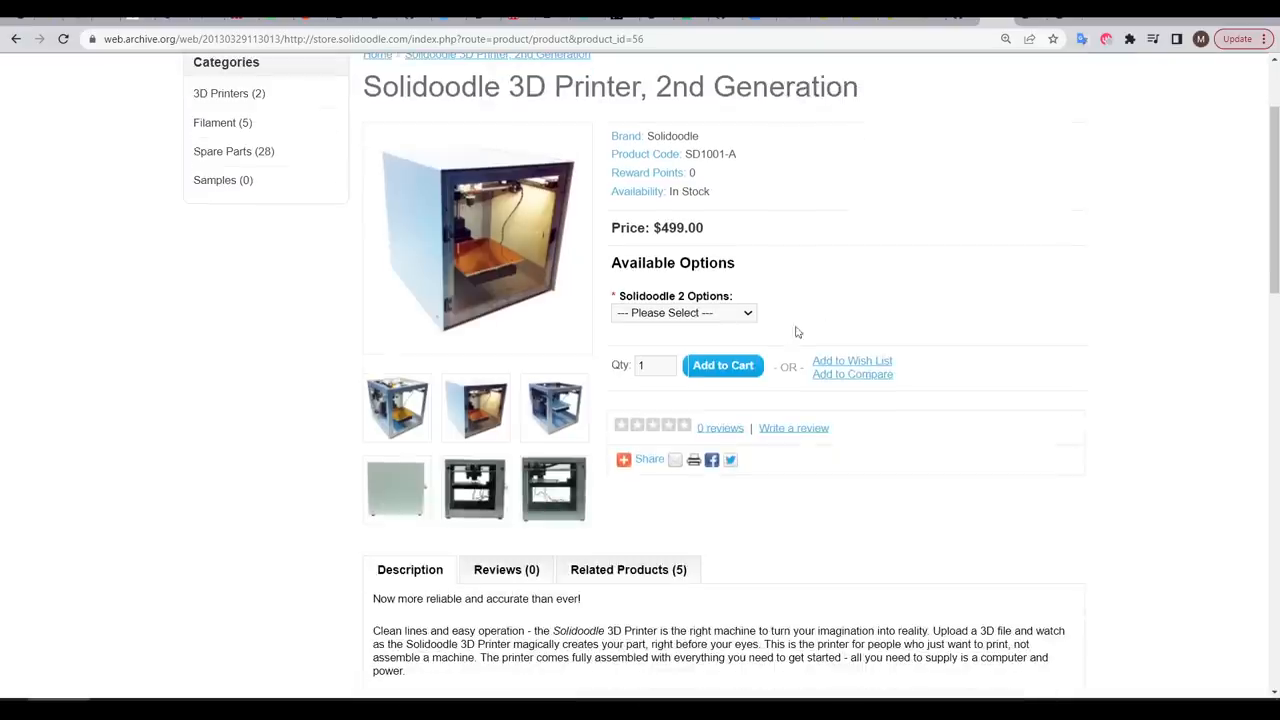
pyautogui.click(684, 312)
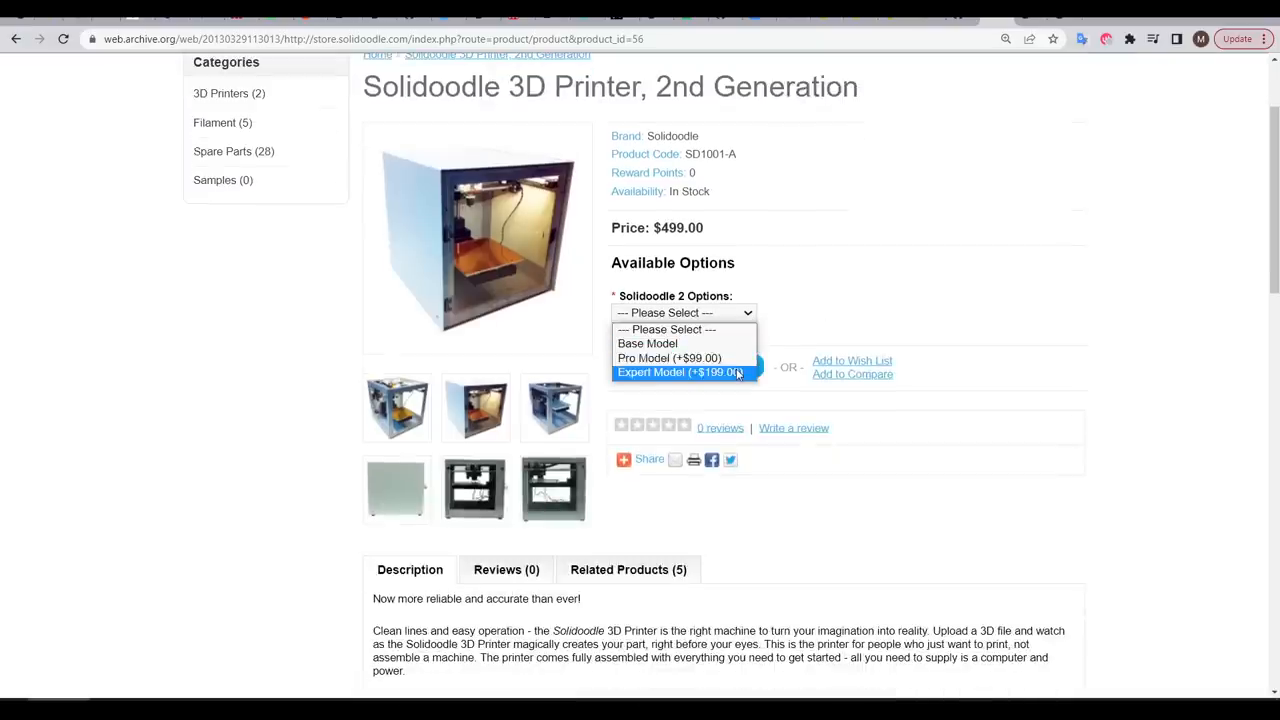
pyautogui.click(477, 238)
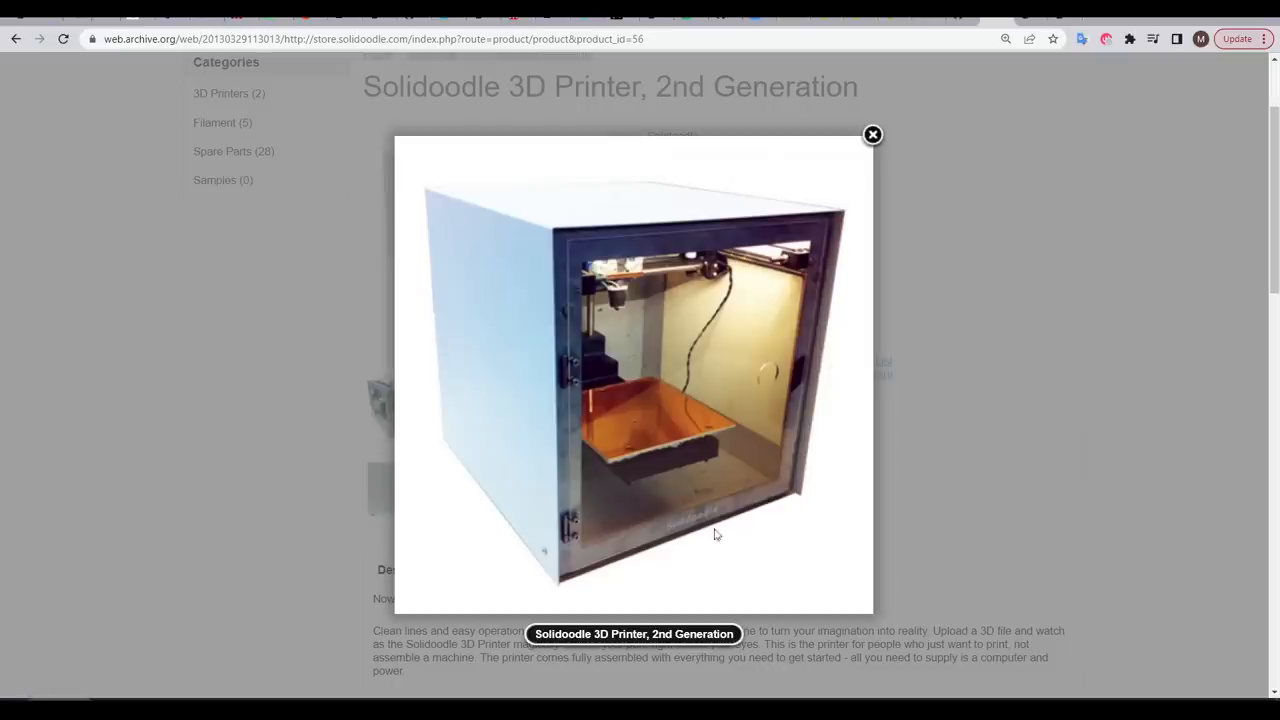
# - Advance the lightbox gallery to the photo of the bare, uncased printer frame
pyautogui.click(871, 135)
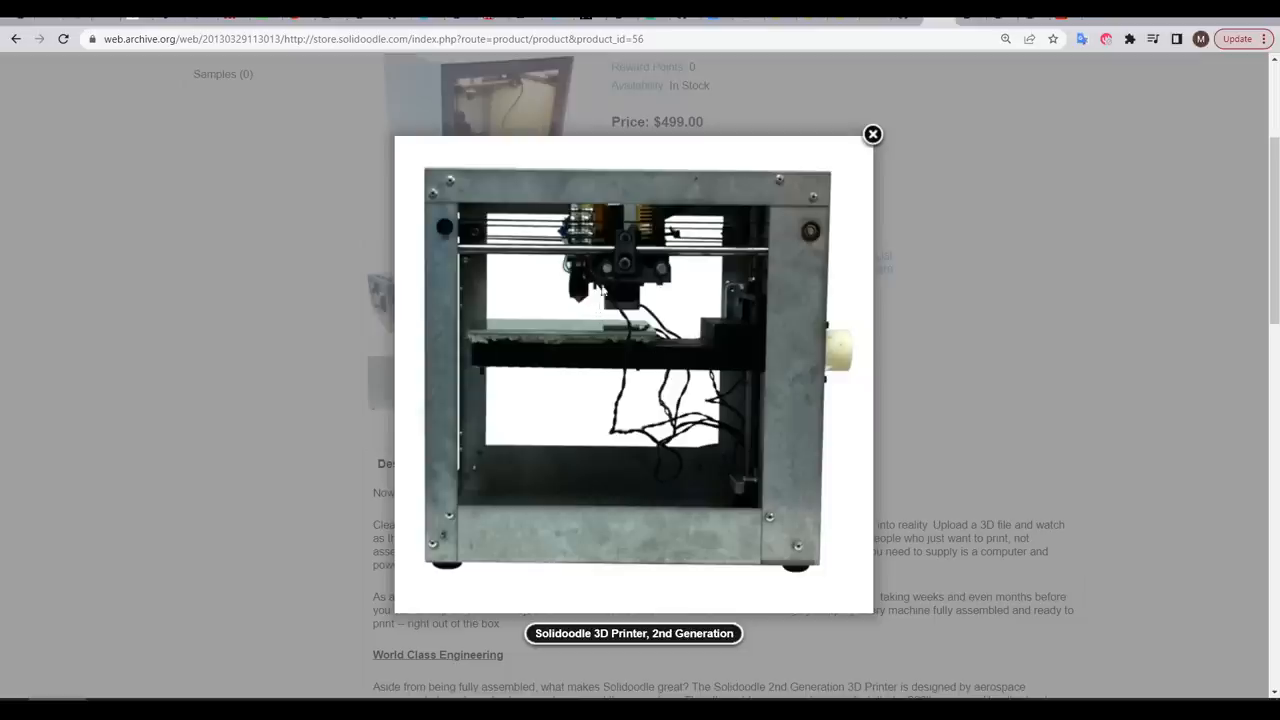
pyautogui.moveTo(600, 311)
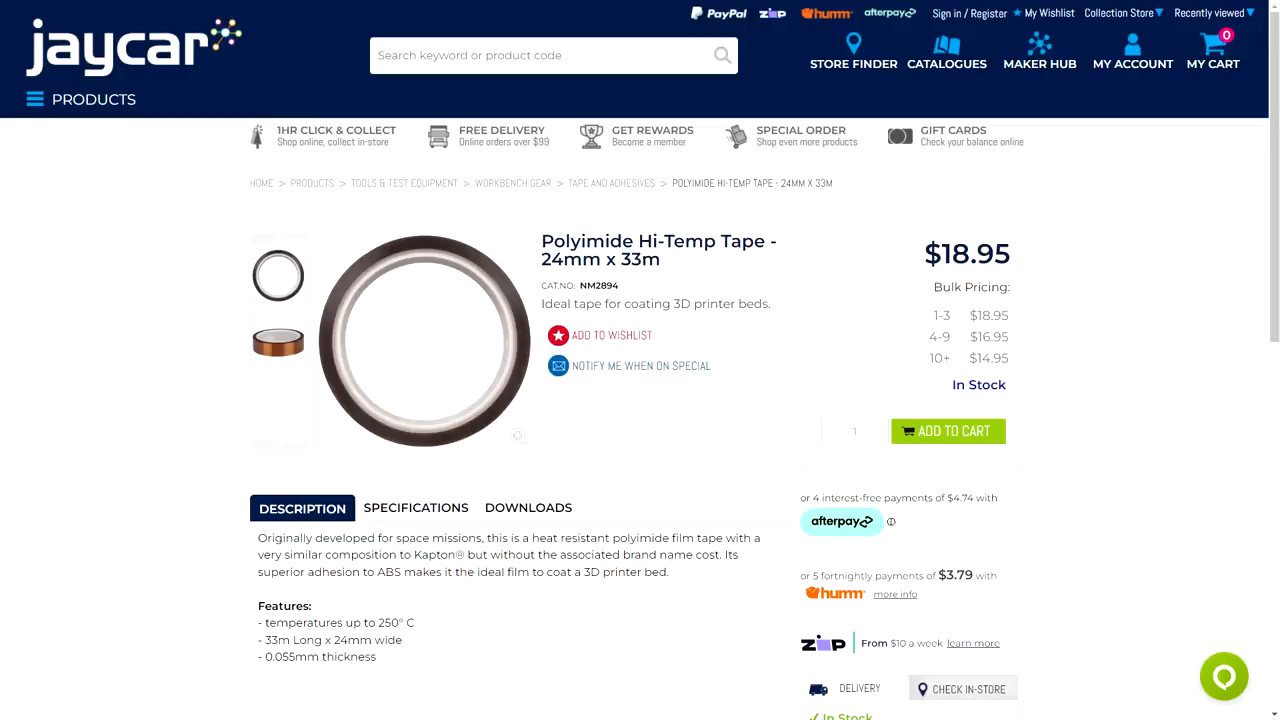
pyautogui.scroll(-3)
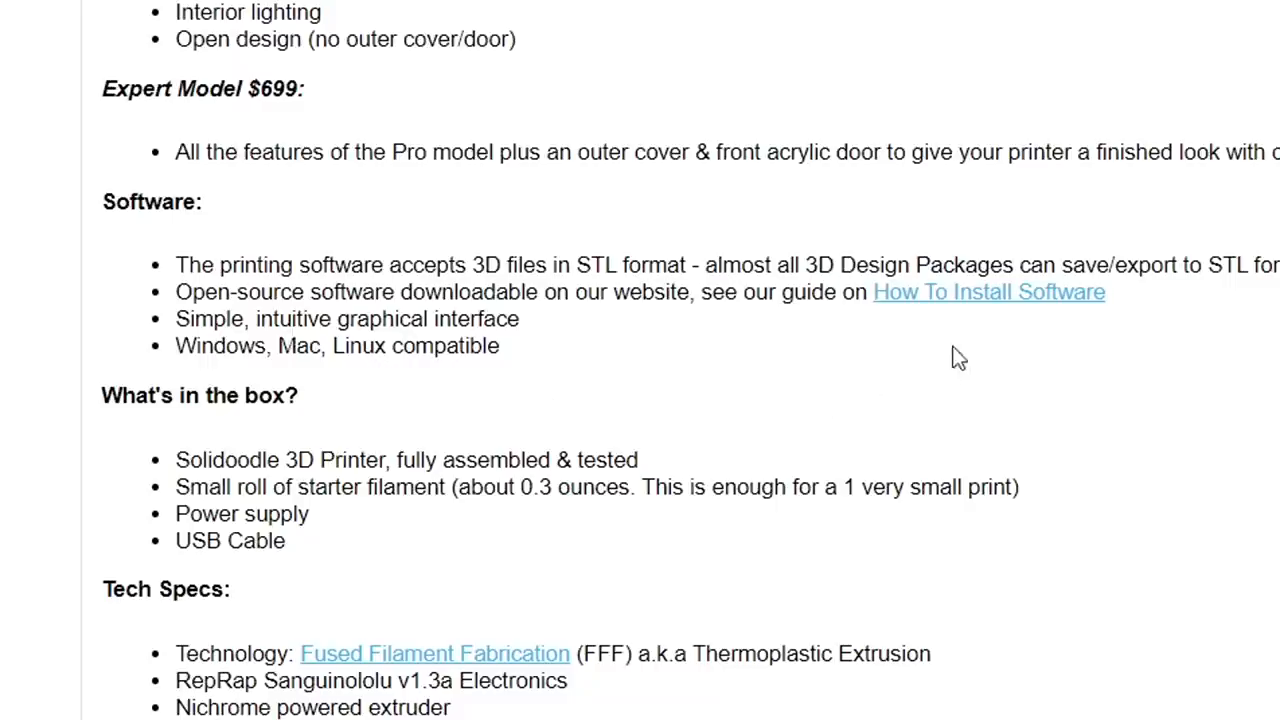
# - Open the archived 'How To Install Software' guide and follow it to the skeinforge repository
pyautogui.click(988, 291)
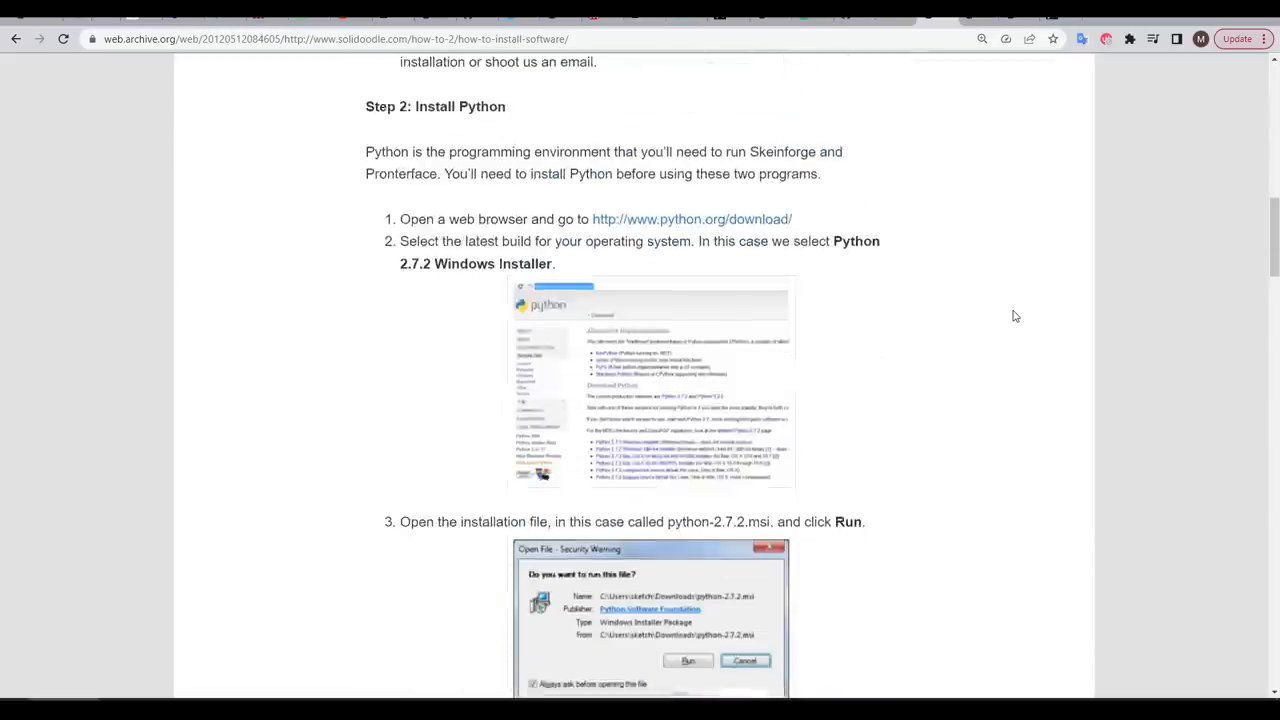
pyautogui.moveTo(1007, 326)
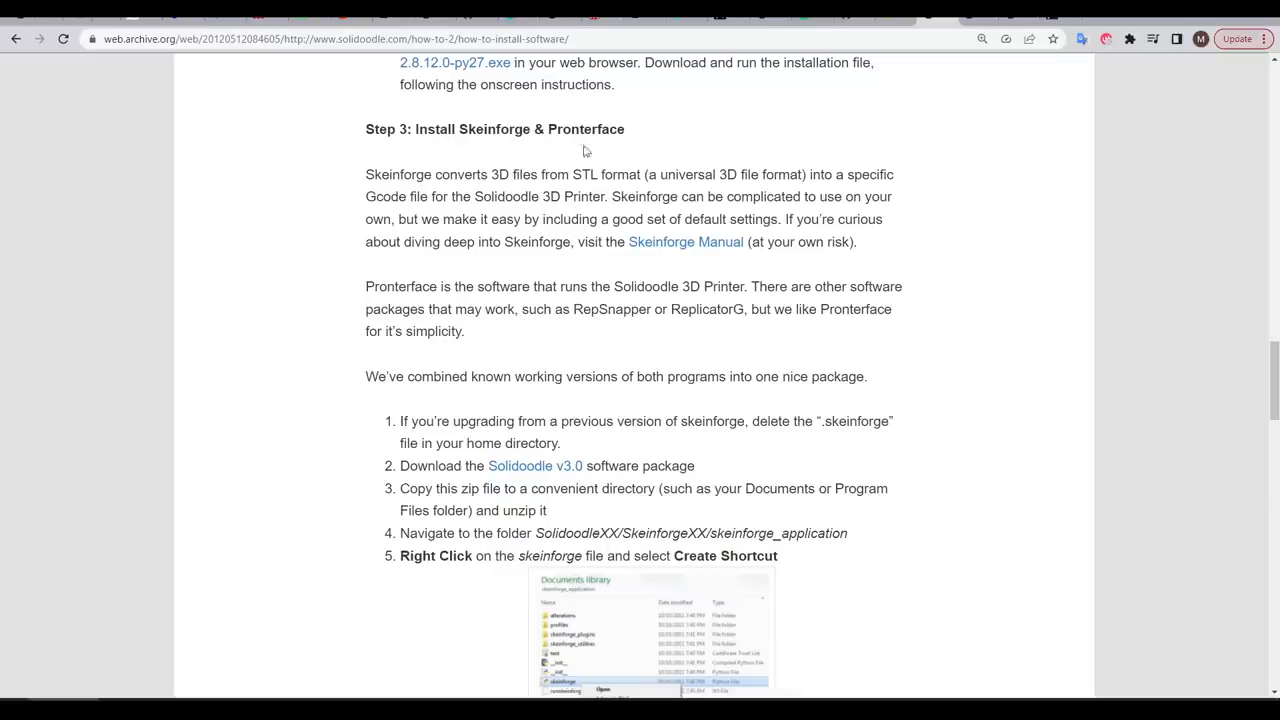
pyautogui.moveTo(604, 132)
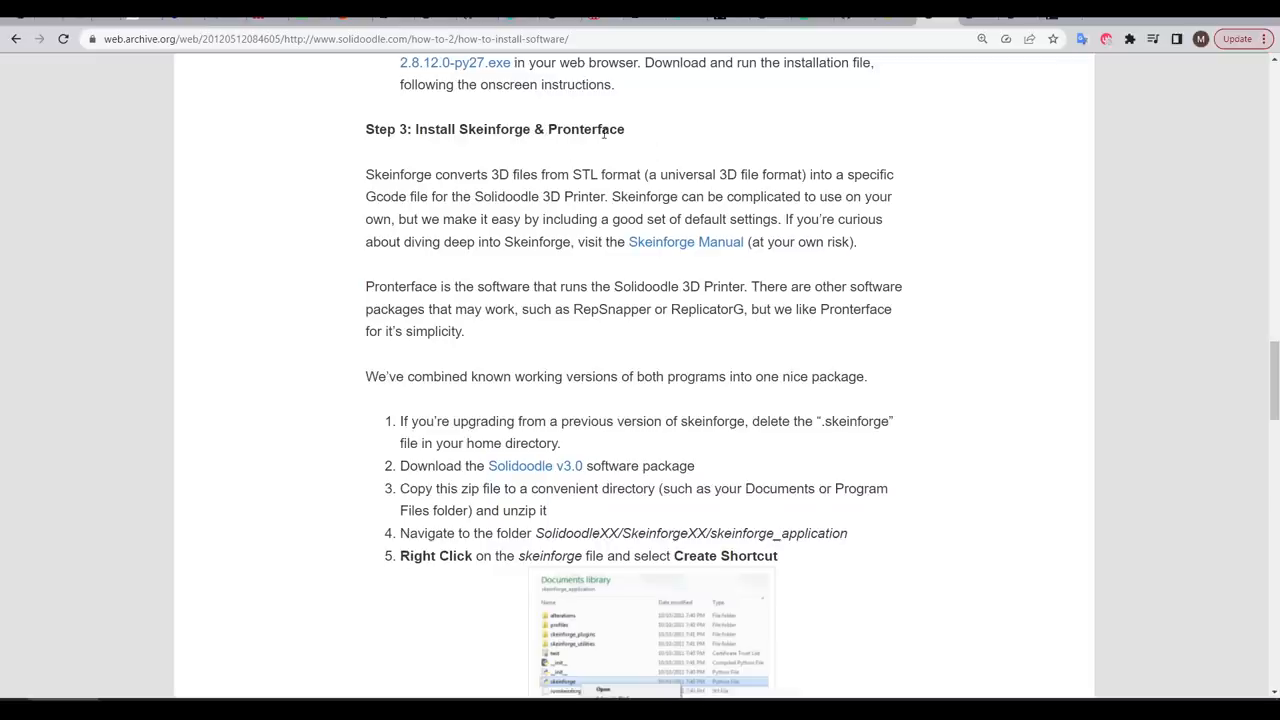
pyautogui.moveTo(651, 139)
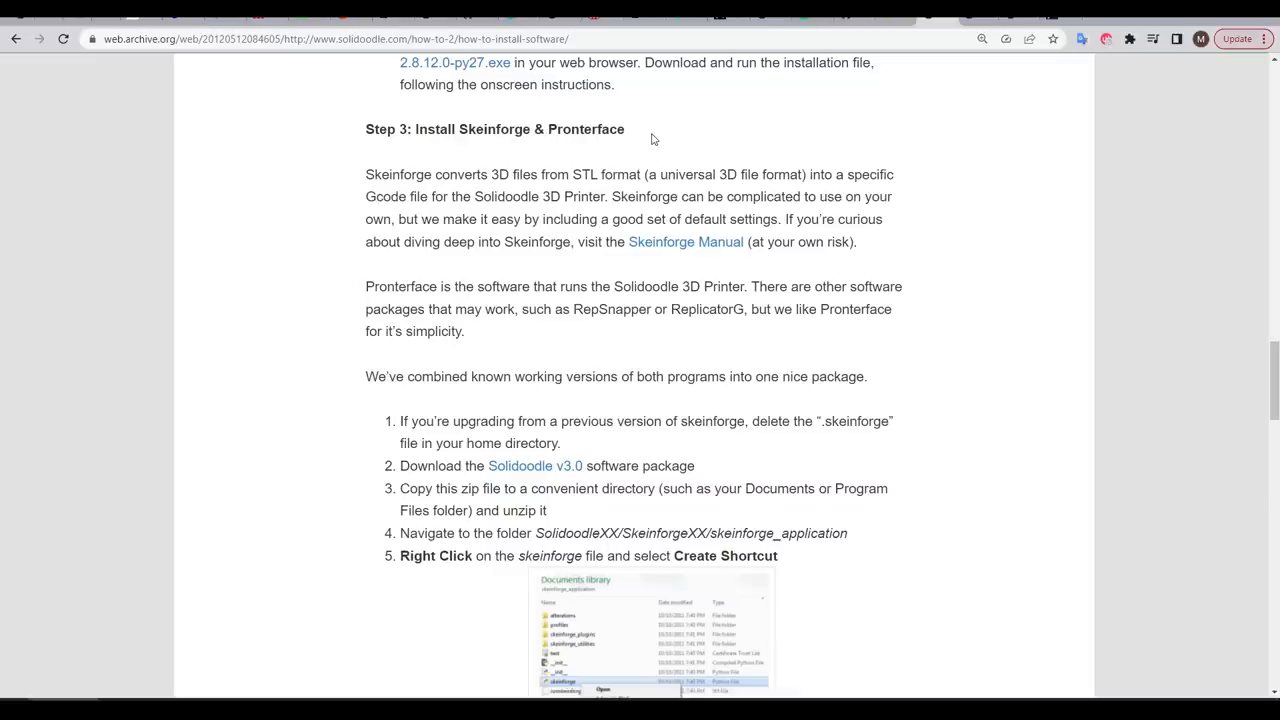
pyautogui.doubleClick(494, 129)
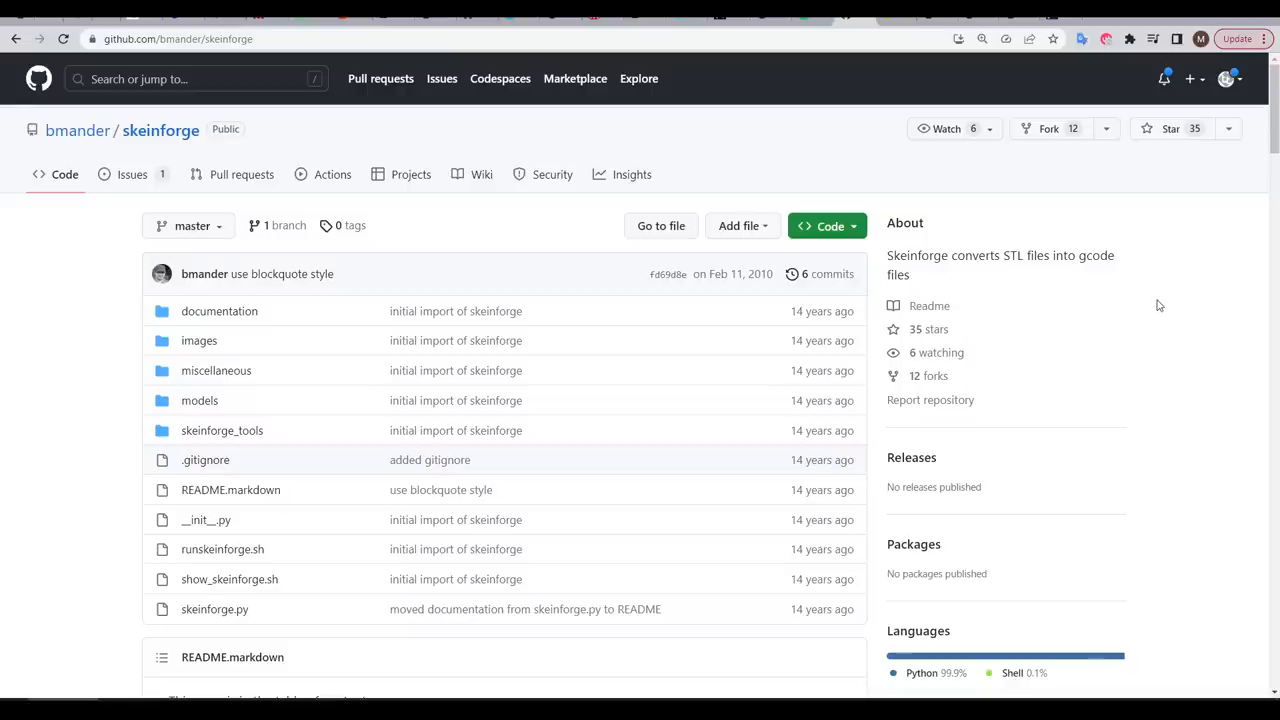
# - Scroll through the bmander/skeinforge repository file list and README
pyautogui.scroll(-3)
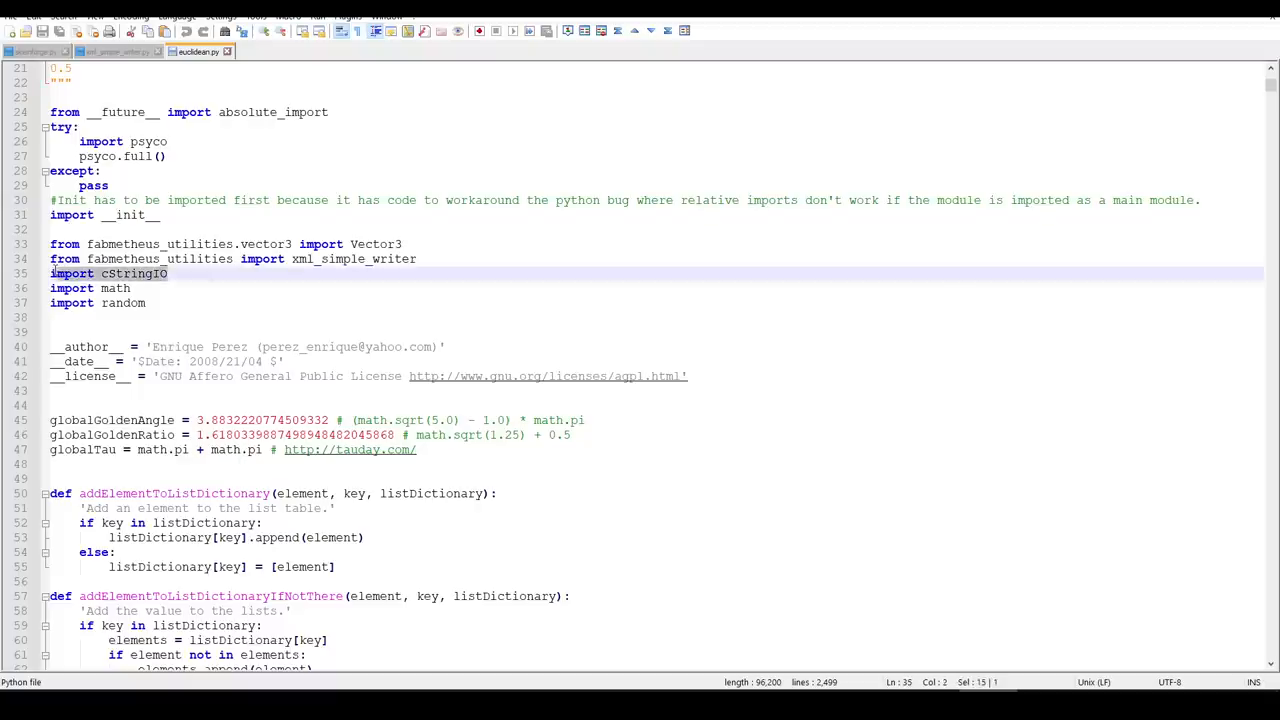
# - Replace 'import cStringIO' on line 35 with 'from io import StringIO'
pyautogui.write('from io import StringIO')
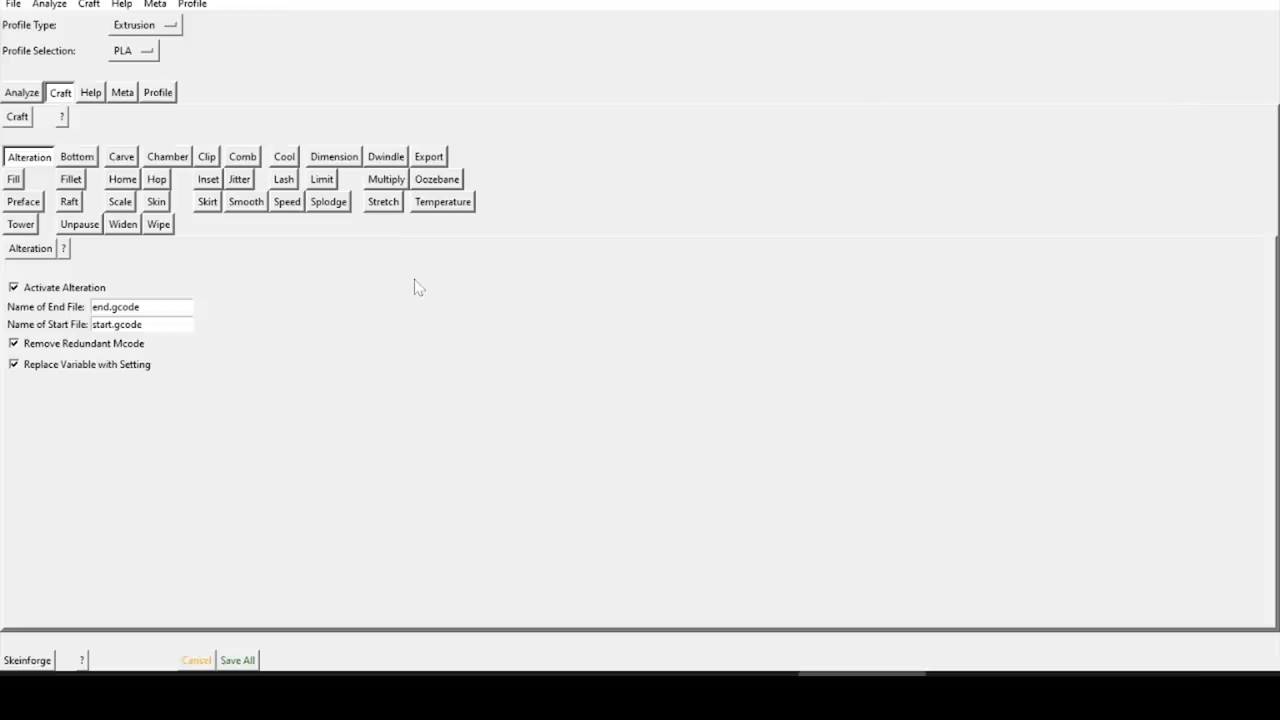
pyautogui.moveTo(334, 78)
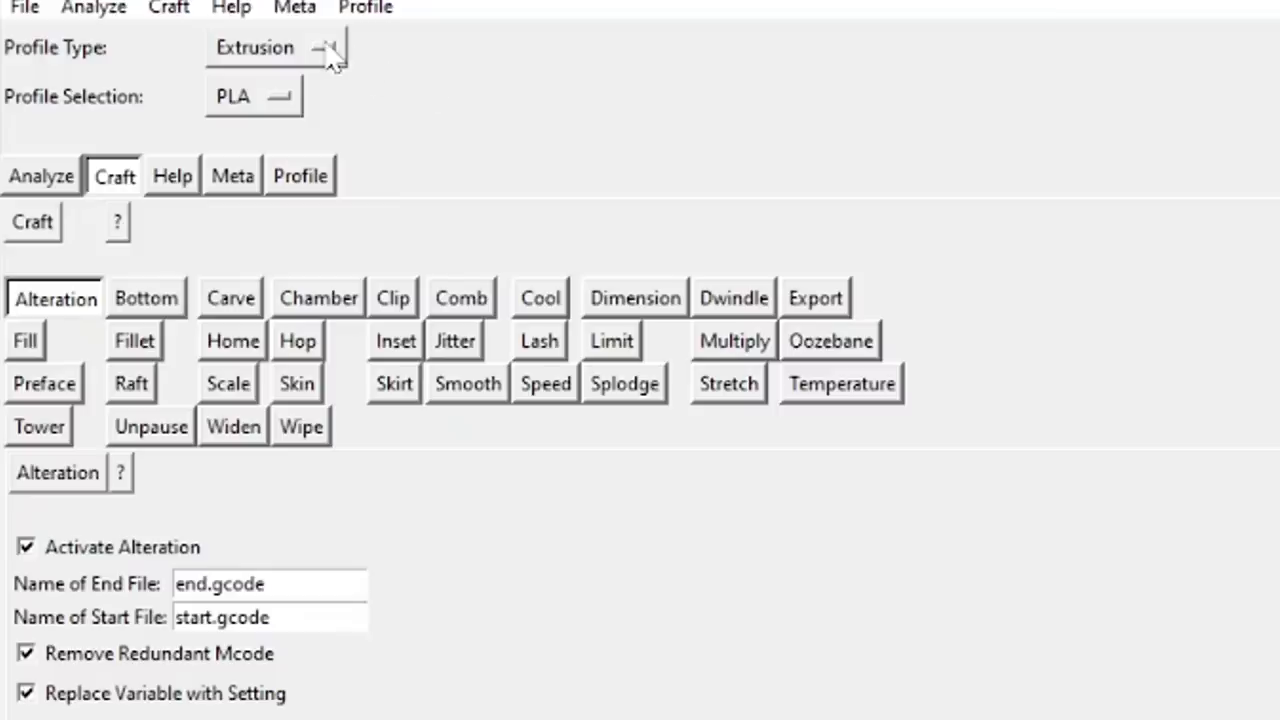
# - Confirm the PLA profile is selected and open its temperature.csv in the profiles folder
pyautogui.click(275, 47)
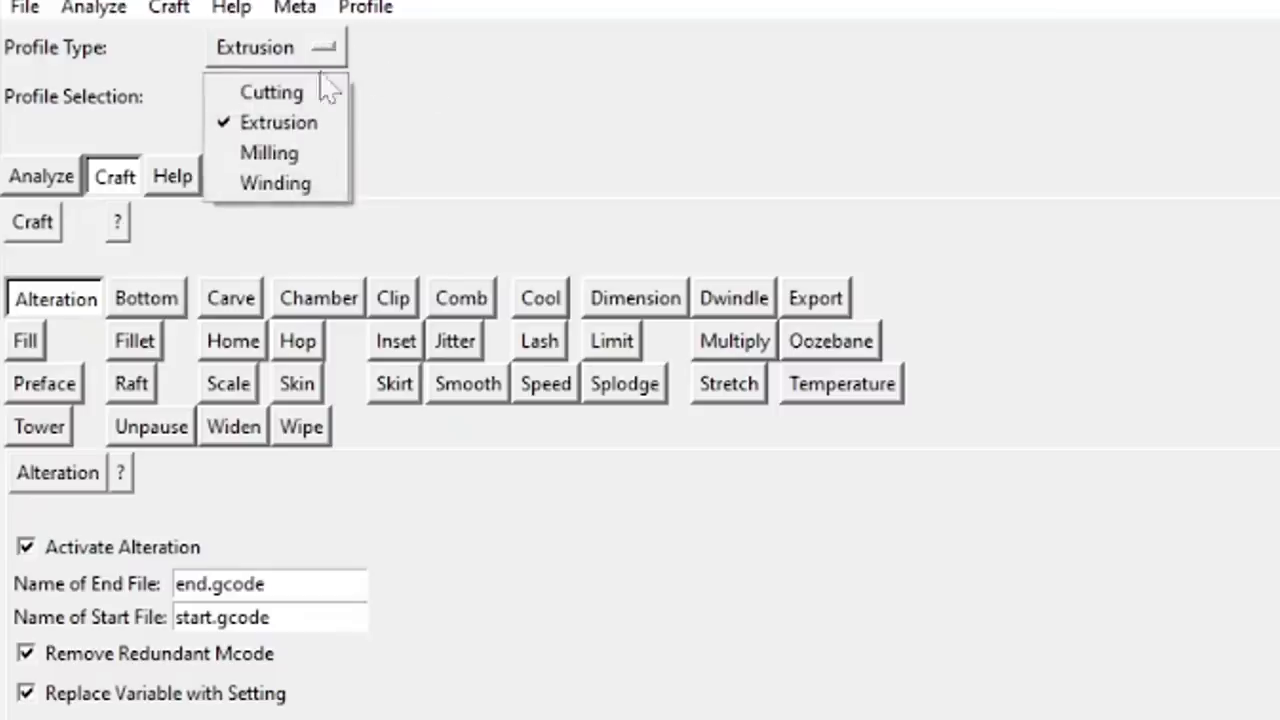
pyautogui.moveTo(275, 183)
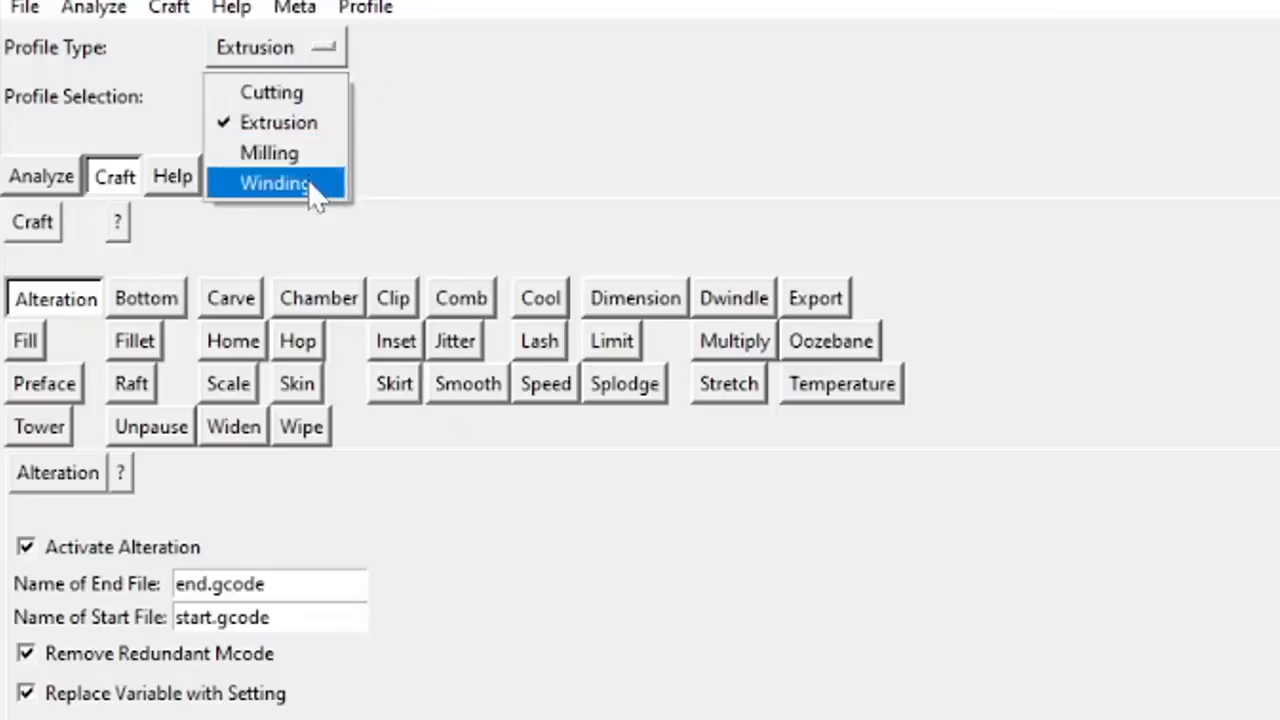
pyautogui.moveTo(320, 122)
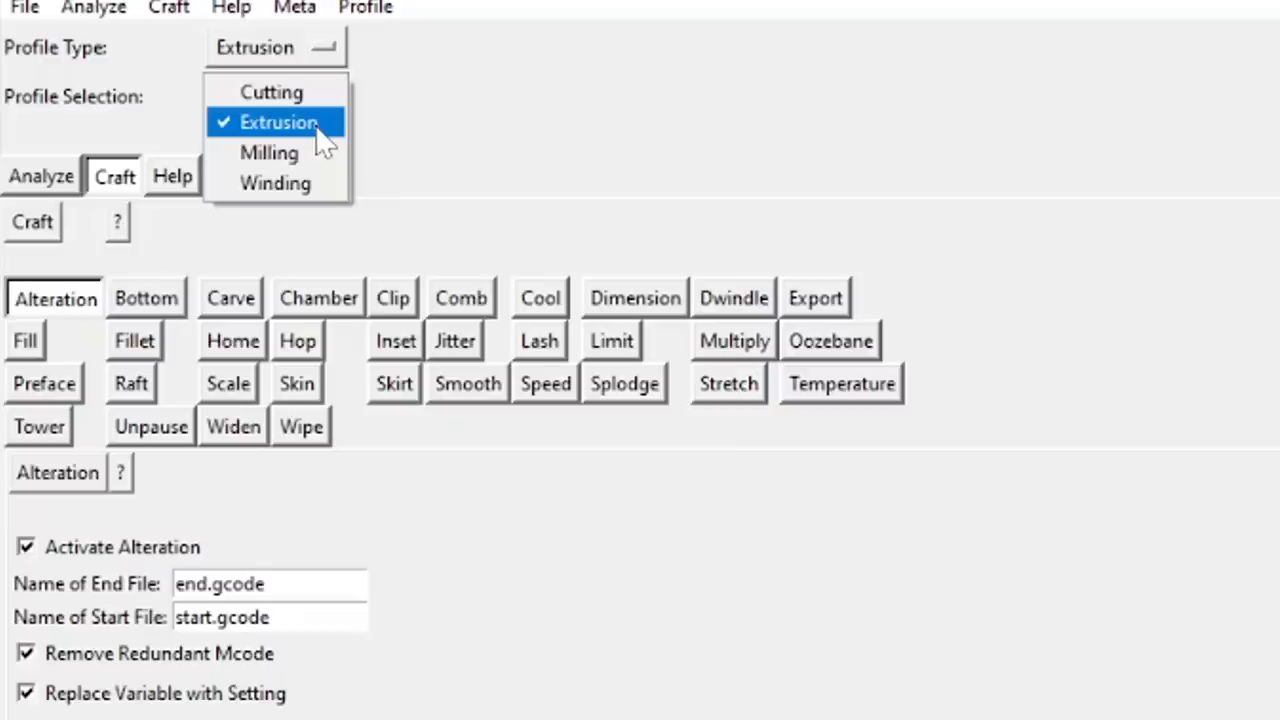
pyautogui.click(278, 122)
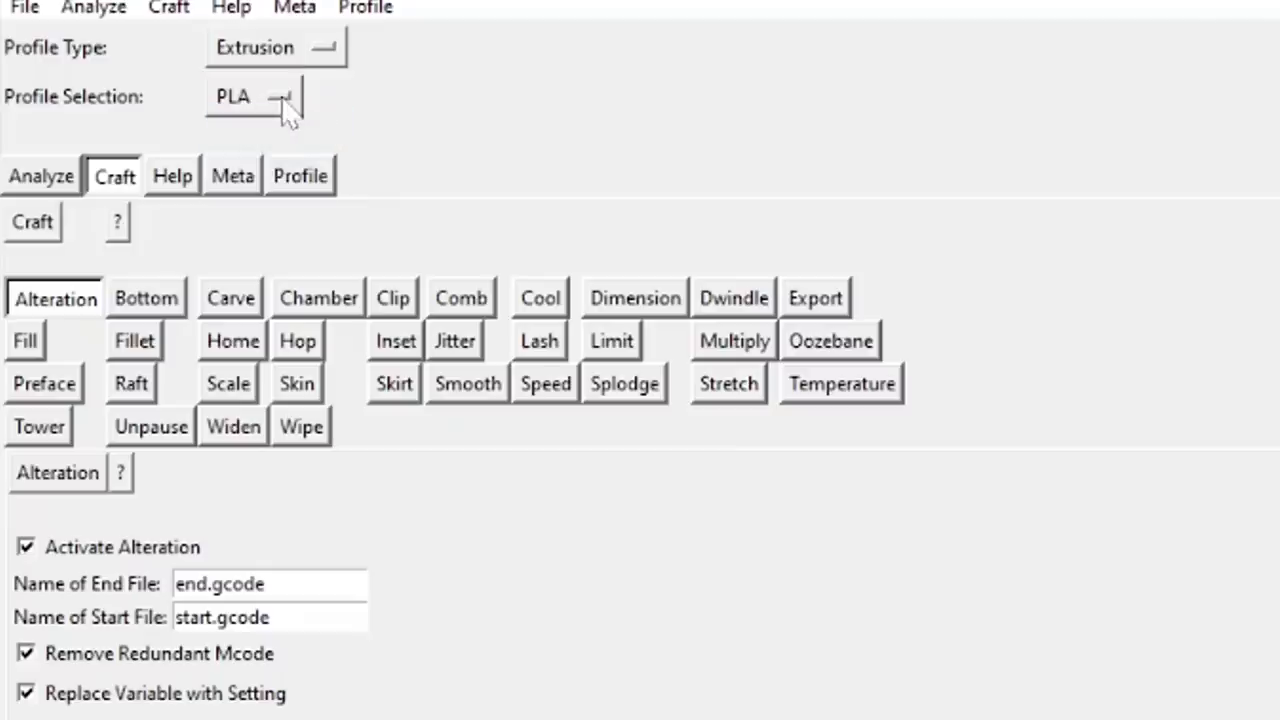
pyautogui.click(283, 96)
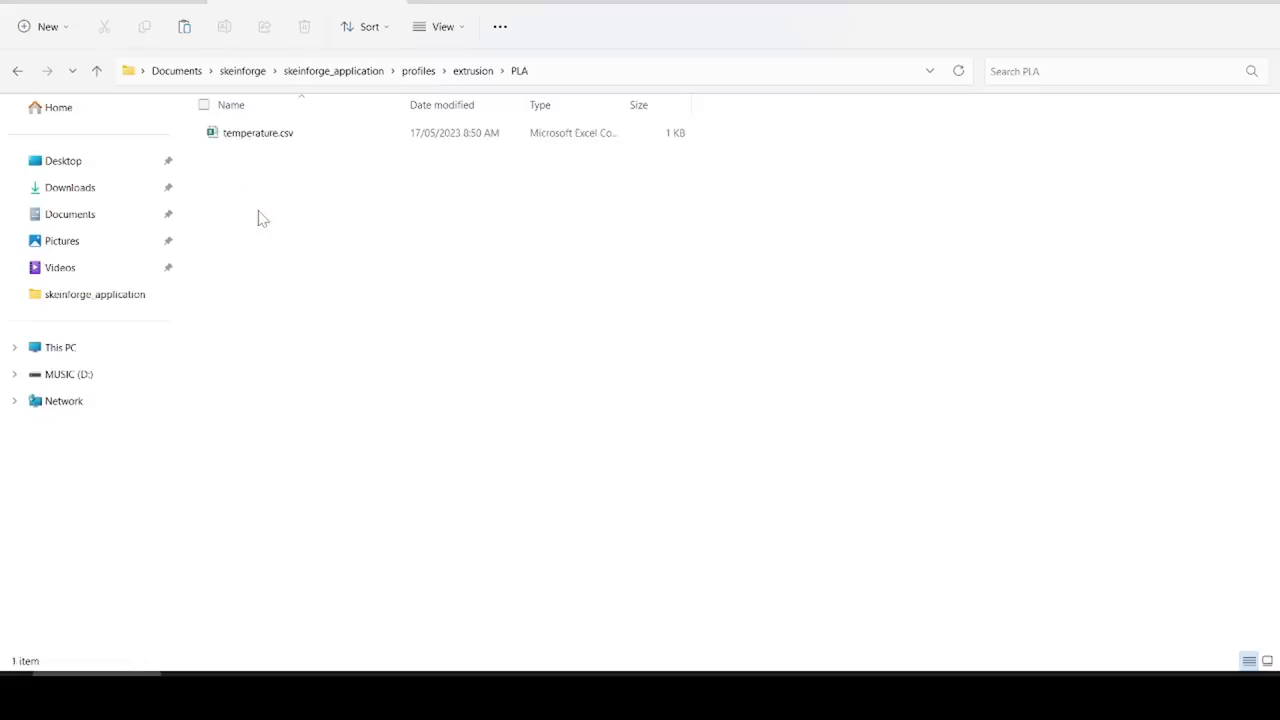
pyautogui.click(258, 132)
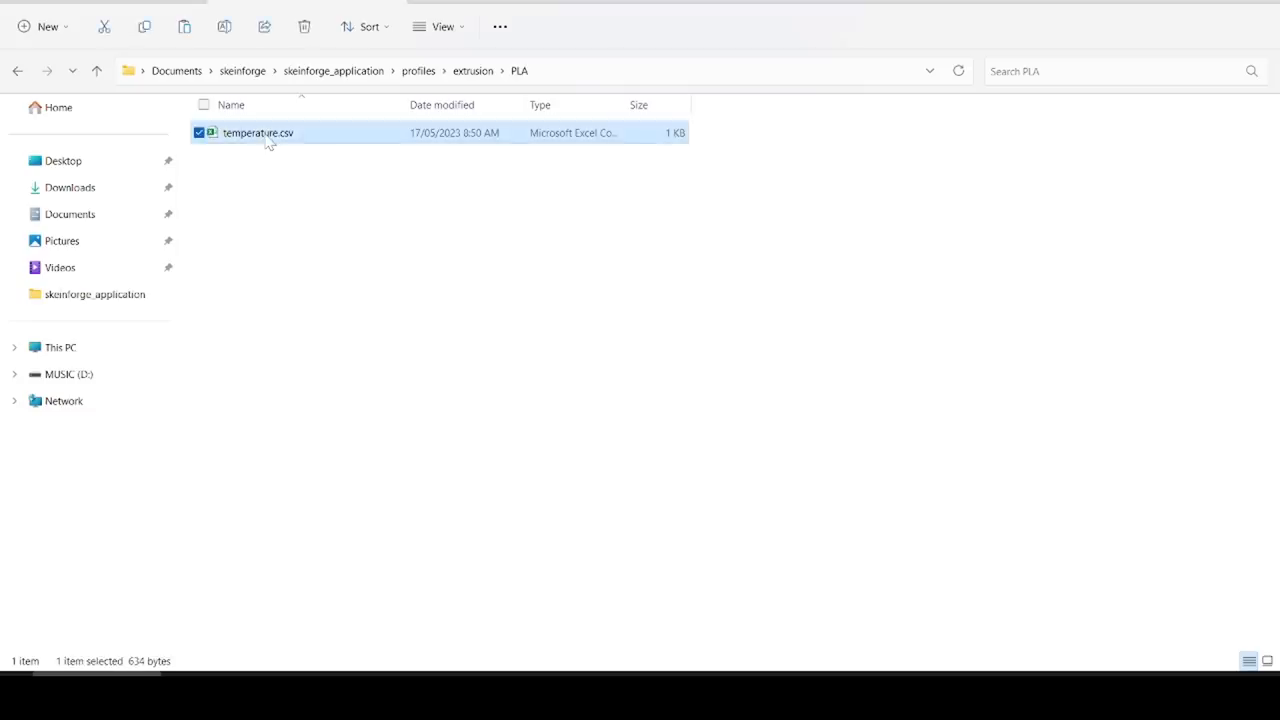
pyautogui.doubleClick(258, 132)
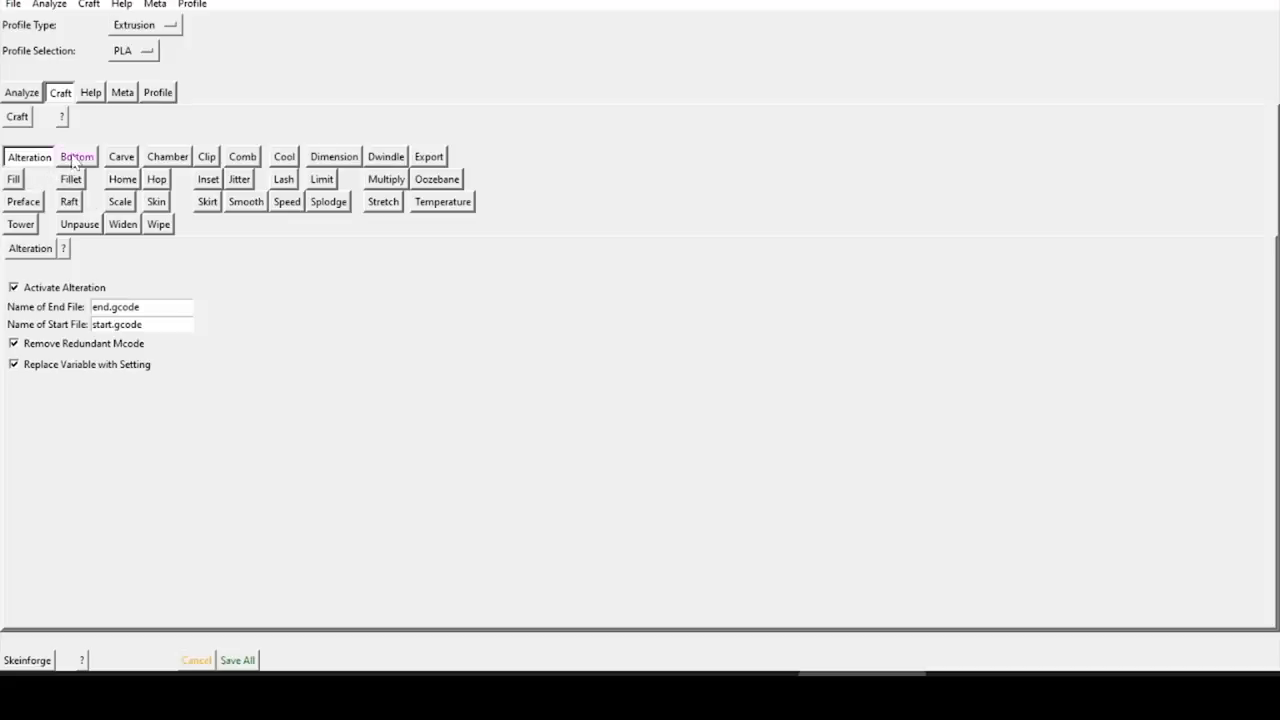
# - Review the Bottom, Carve, Chamber and Temperature settings, then toggle Activate Skirt
pyautogui.click(120, 157)
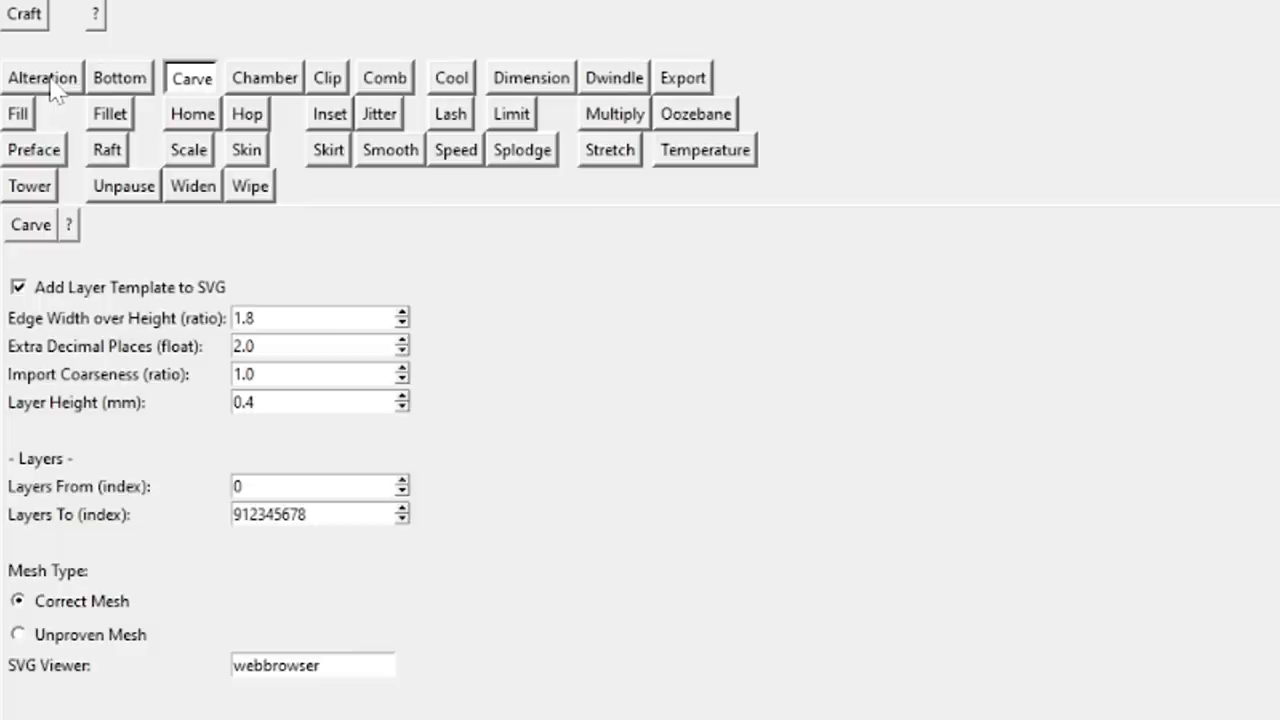
pyautogui.click(43, 77)
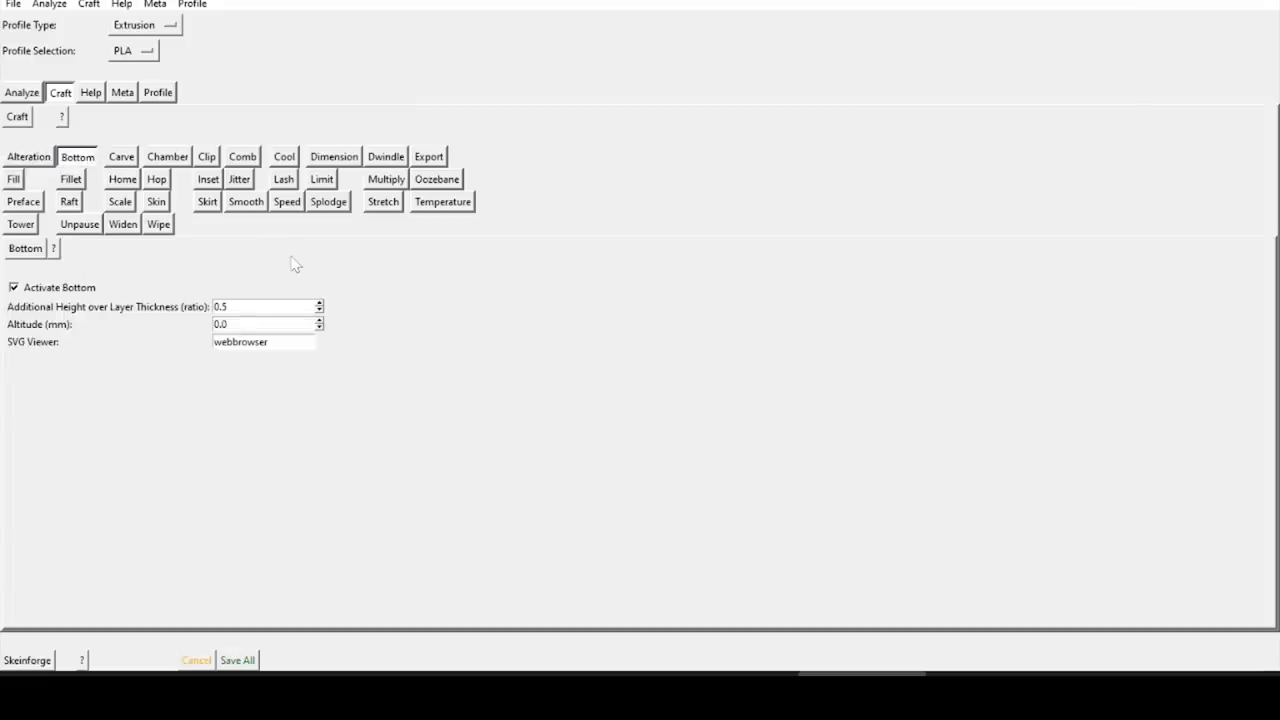
pyautogui.click(121, 156)
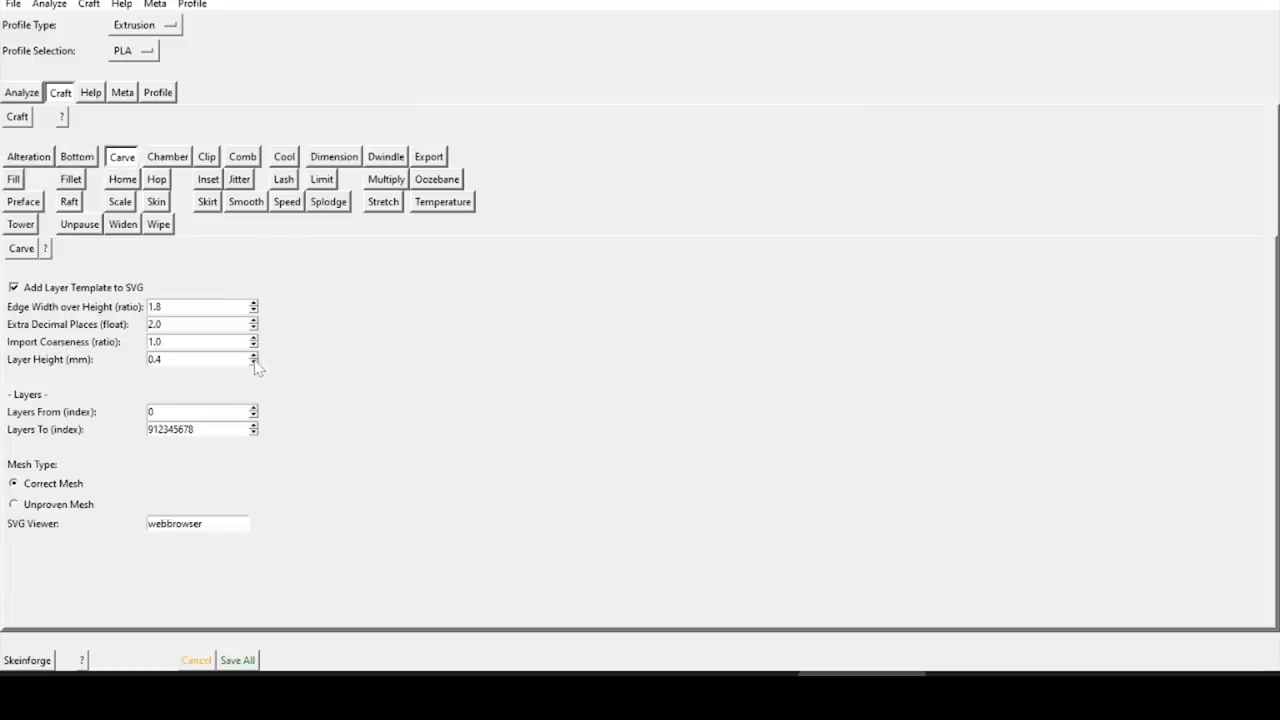
pyautogui.click(167, 157)
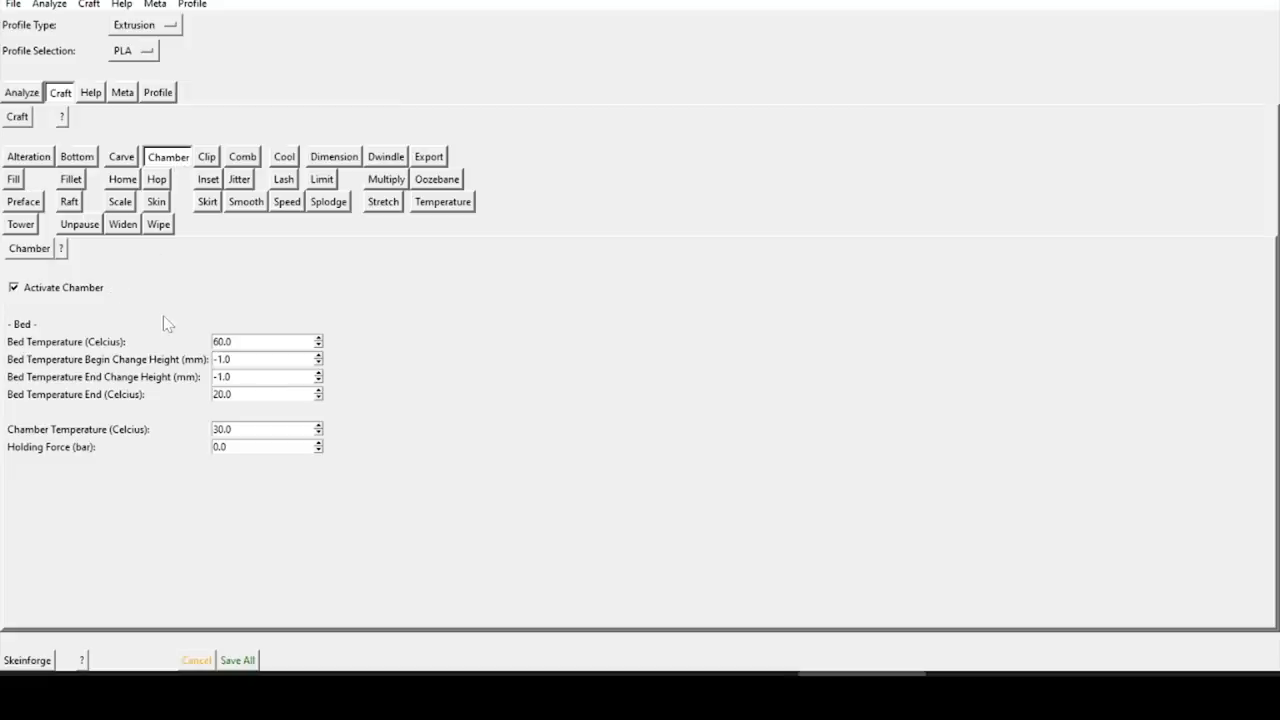
pyautogui.click(442, 201)
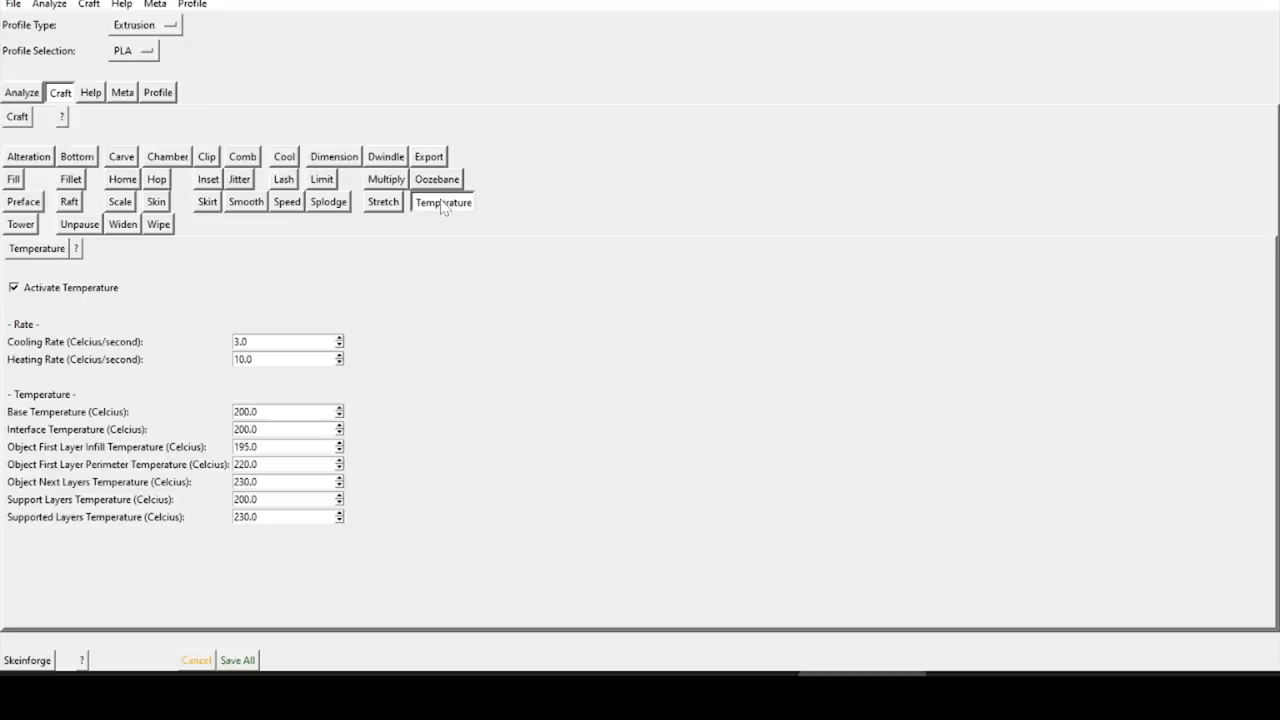
pyautogui.moveTo(328, 405)
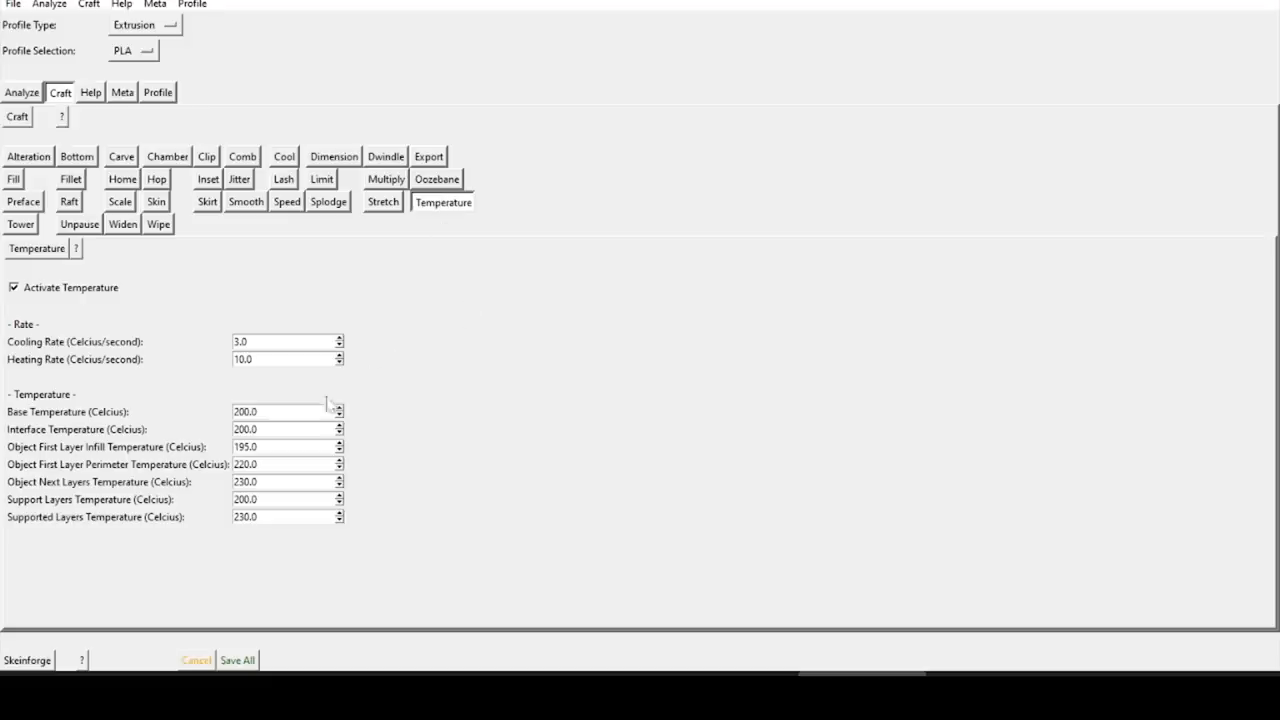
pyautogui.moveTo(415, 542)
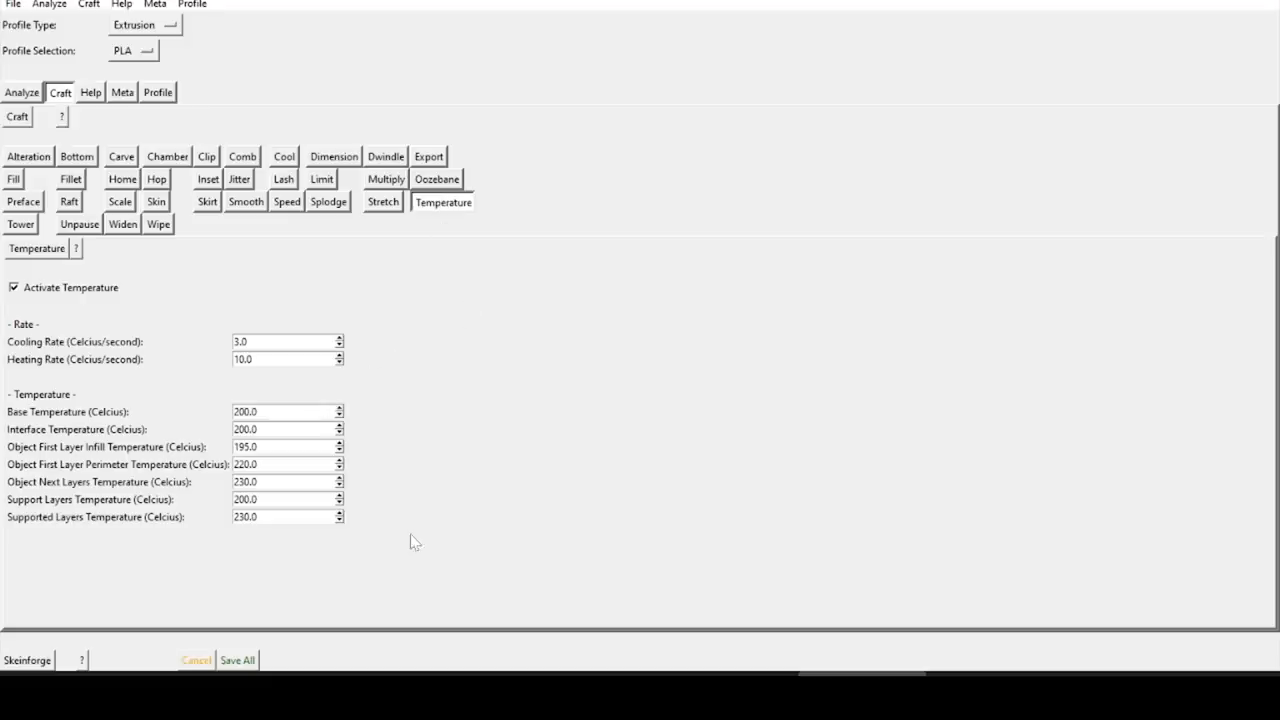
pyautogui.moveTo(207, 201)
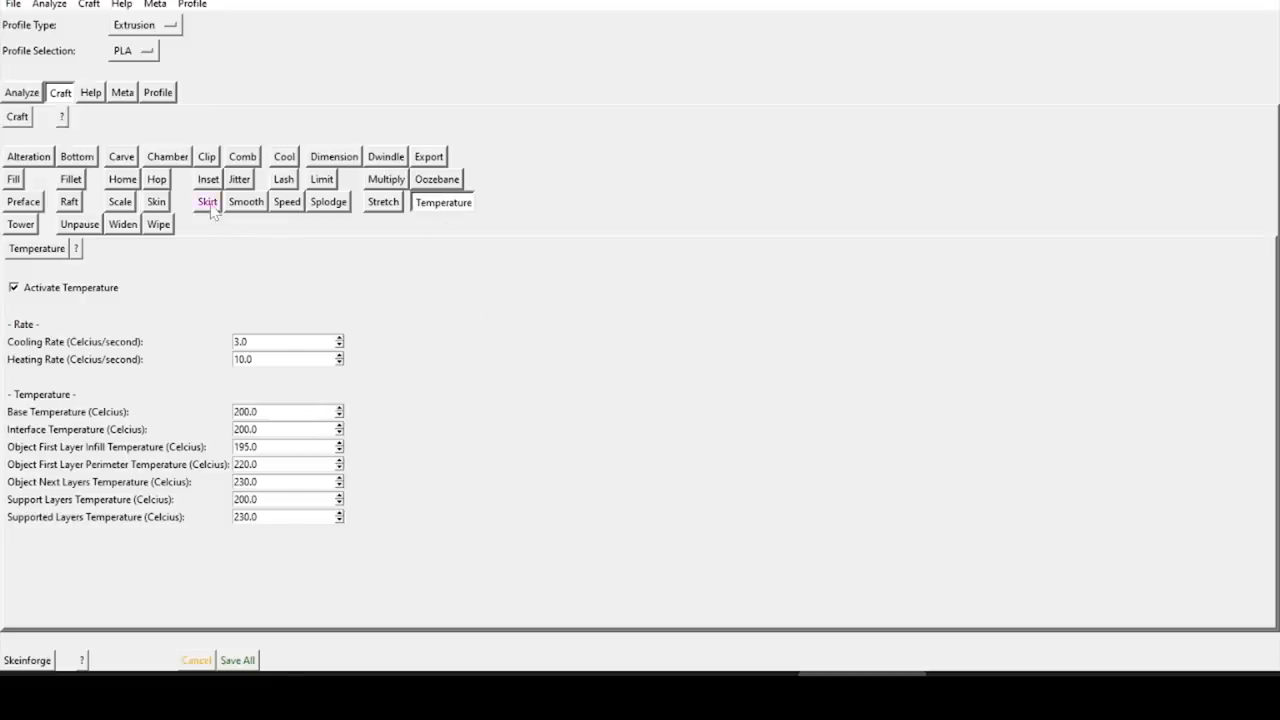
pyautogui.click(207, 201)
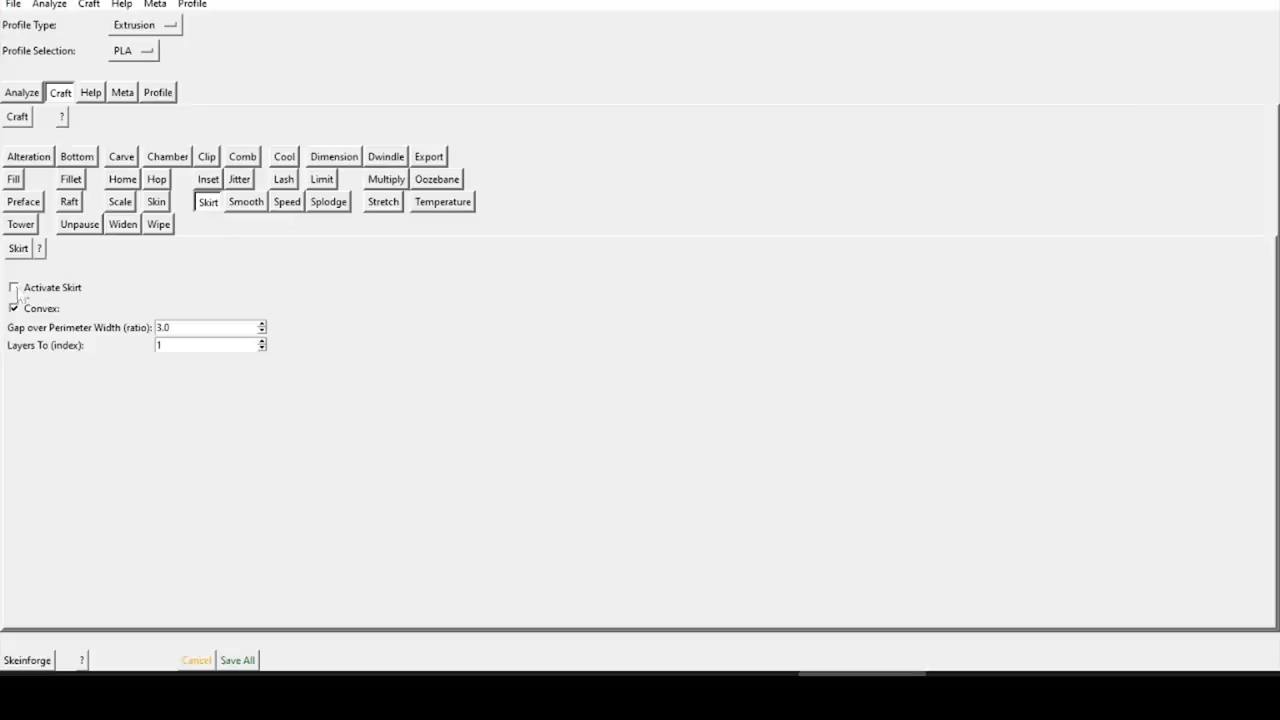
pyautogui.click(14, 287)
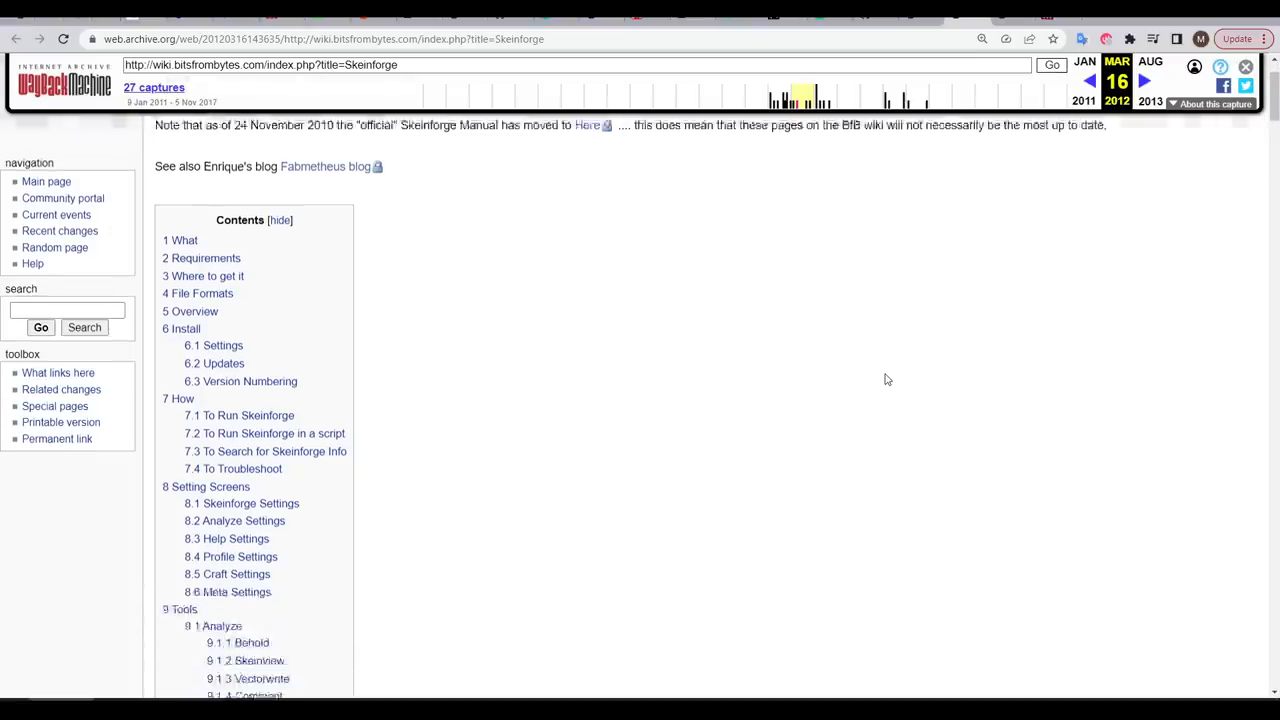
# - Scroll through the Oozebane article and highlight the phrase 'stepper motor'
pyautogui.scroll(-3)
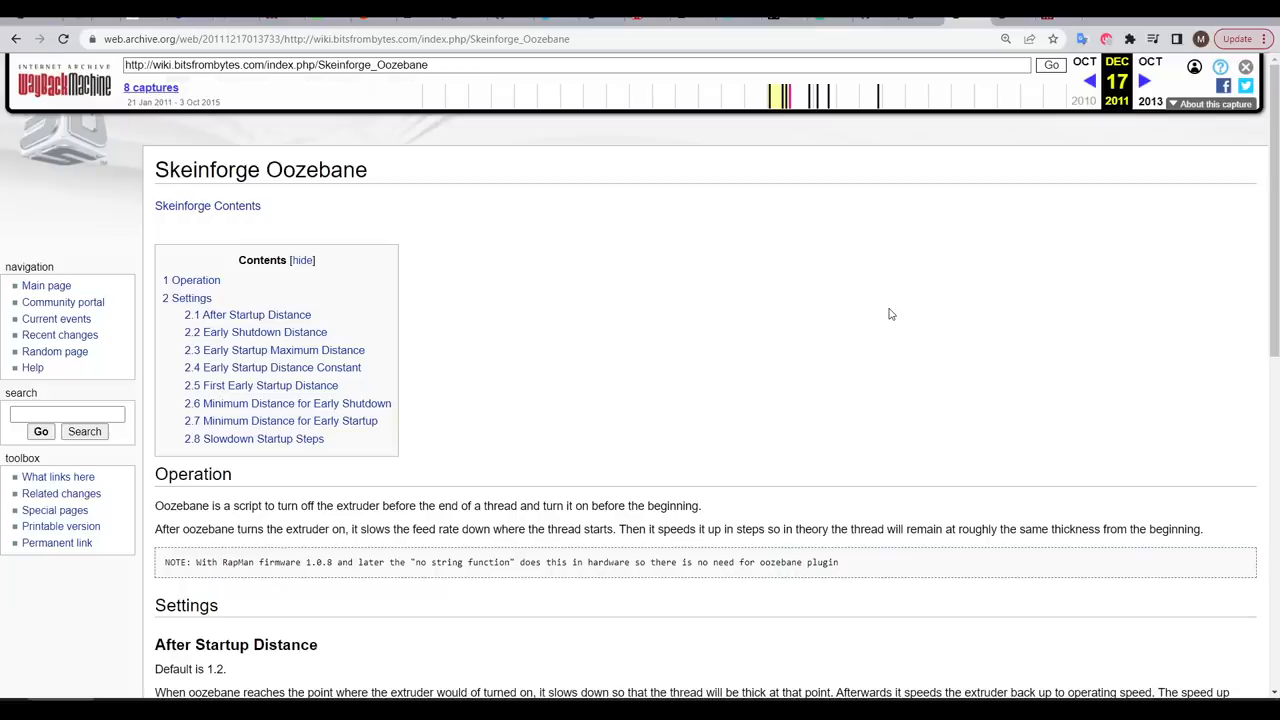
pyautogui.scroll(-3)
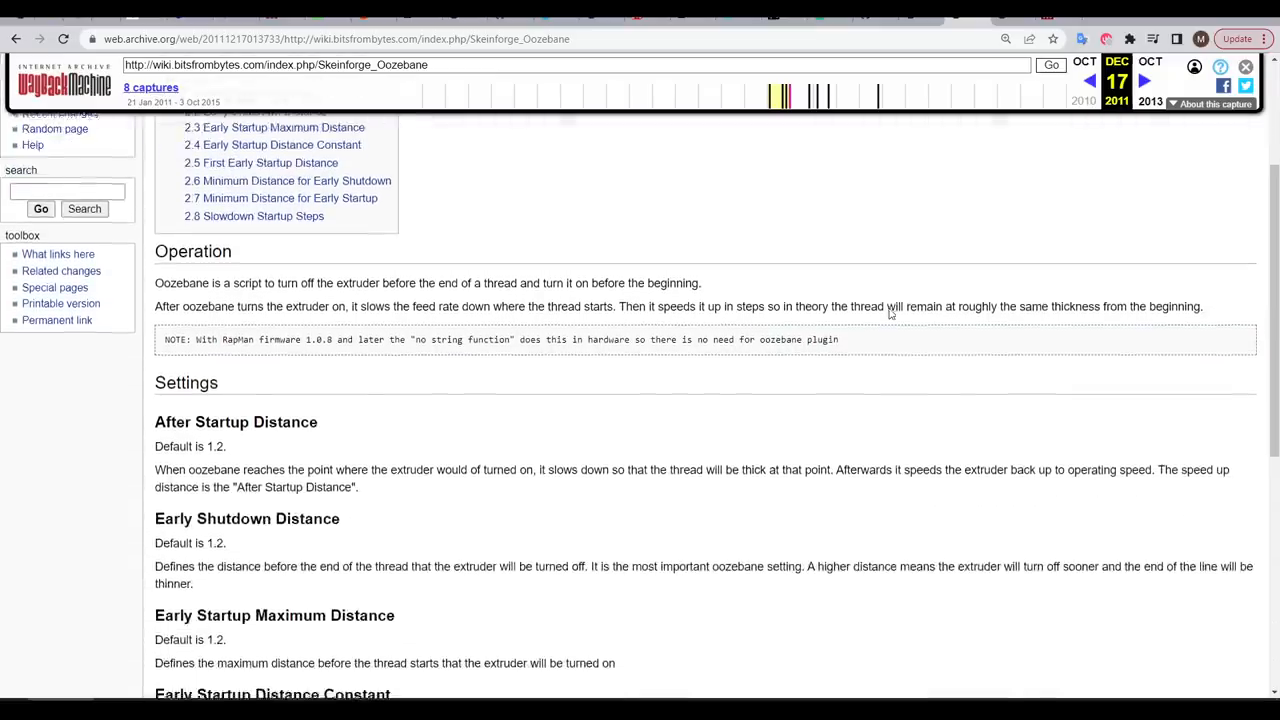
pyautogui.scroll(-3)
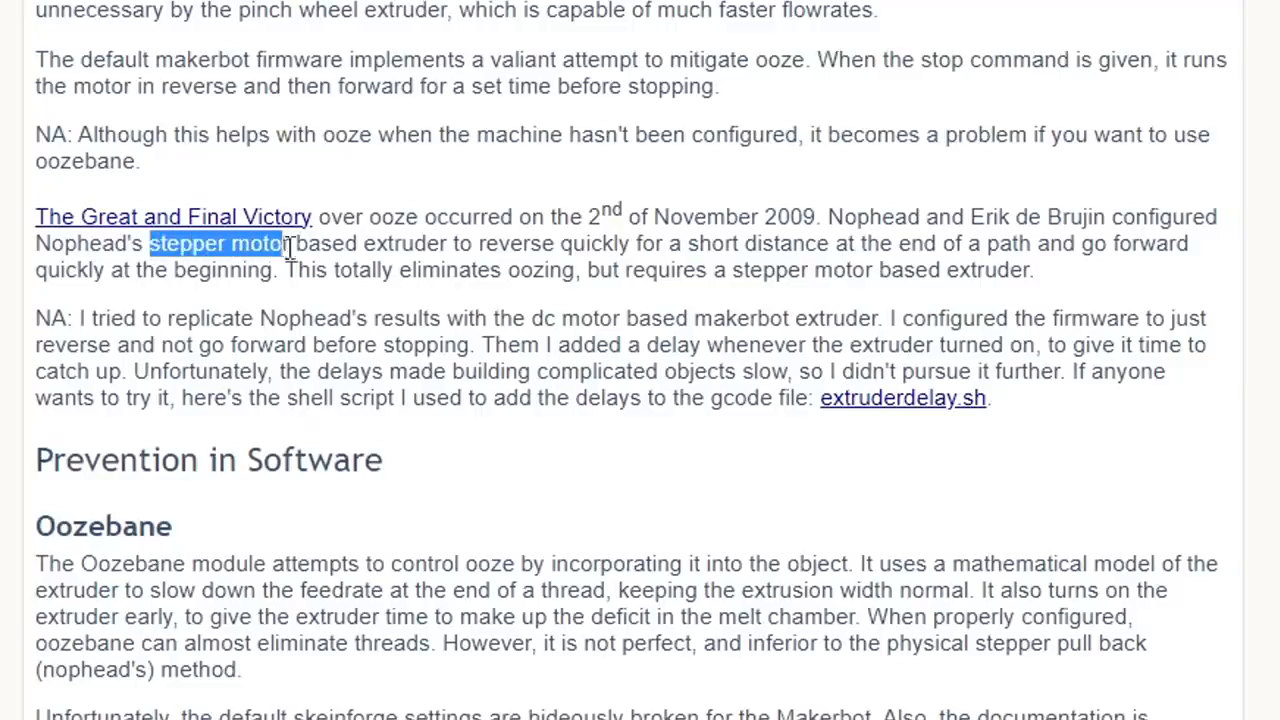
pyautogui.moveTo(284, 243); pyautogui.dragTo(888, 243)
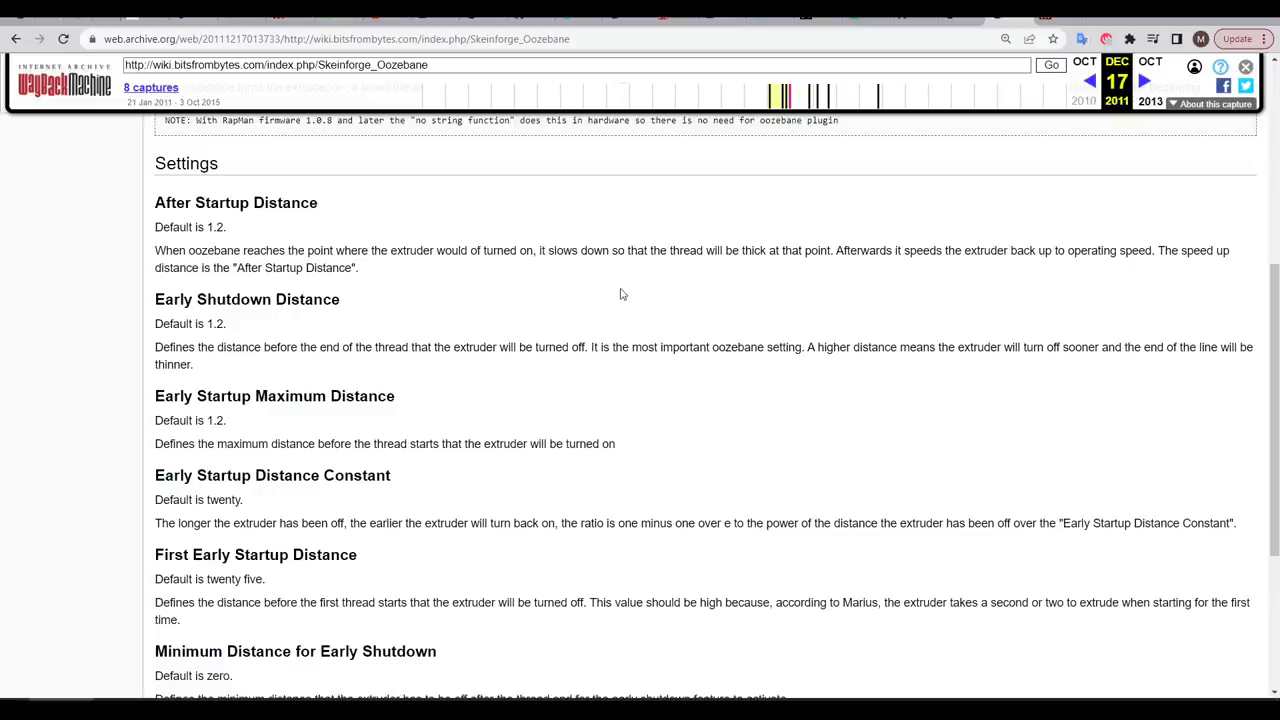
# - Scroll the Oozebane page down to its last setting, Slowdown Startup Steps
pyautogui.scroll(-3)
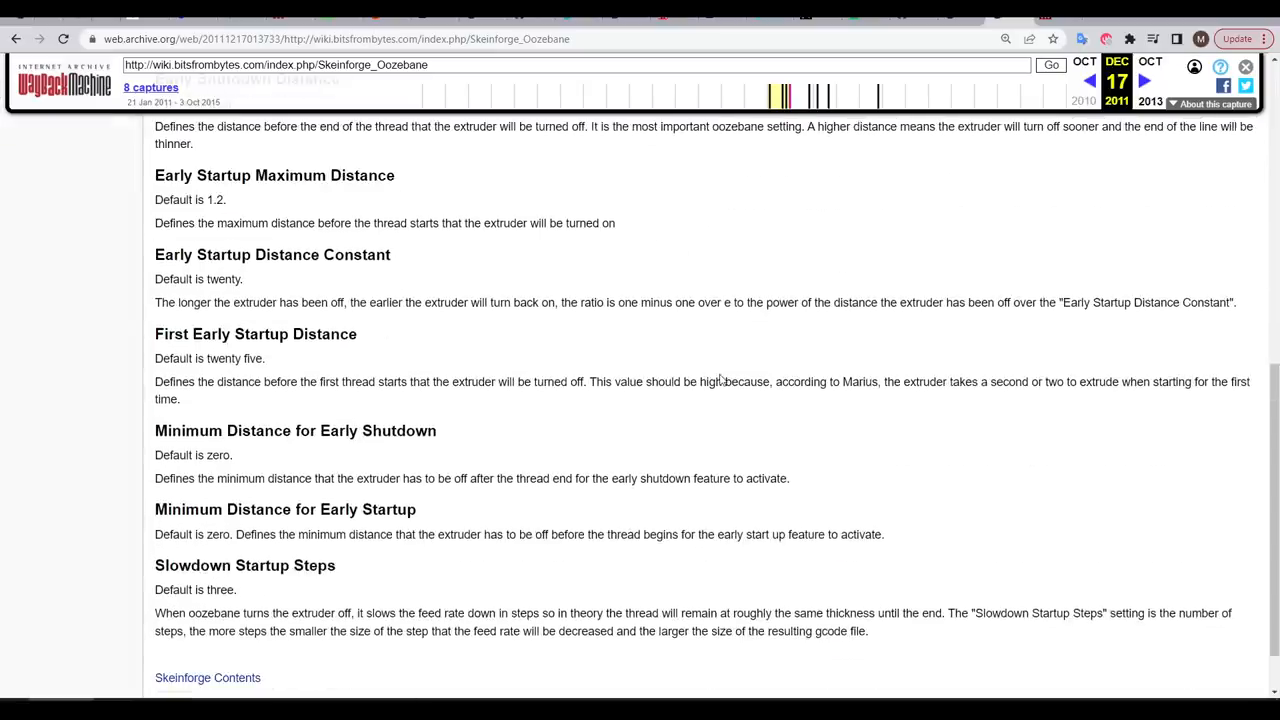
pyautogui.moveTo(720, 369)
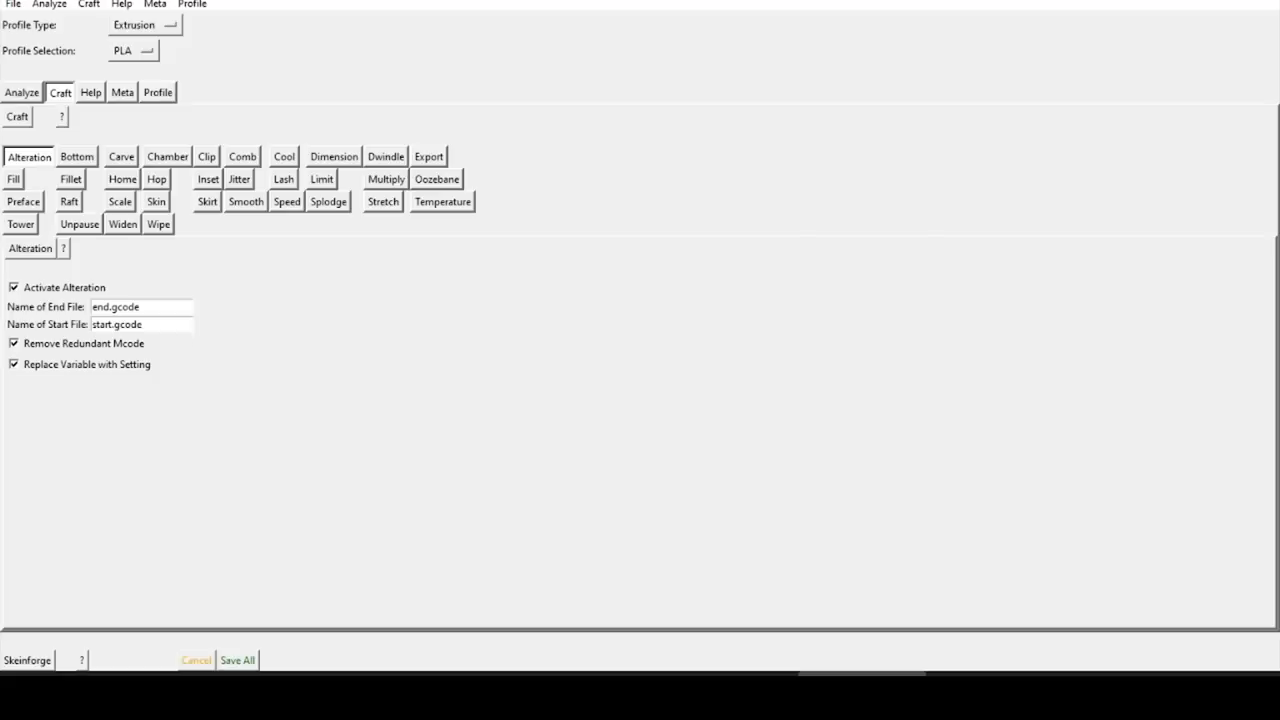
pyautogui.moveTo(236, 313)
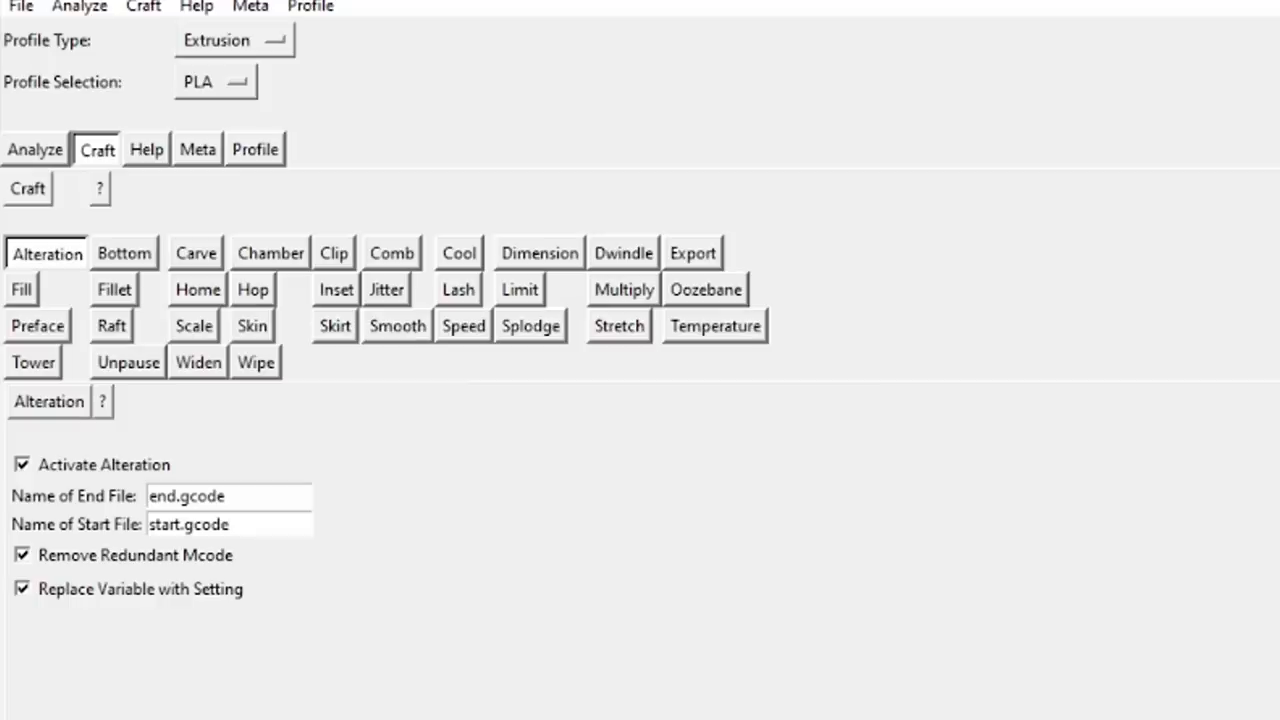
pyautogui.moveTo(52, 205)
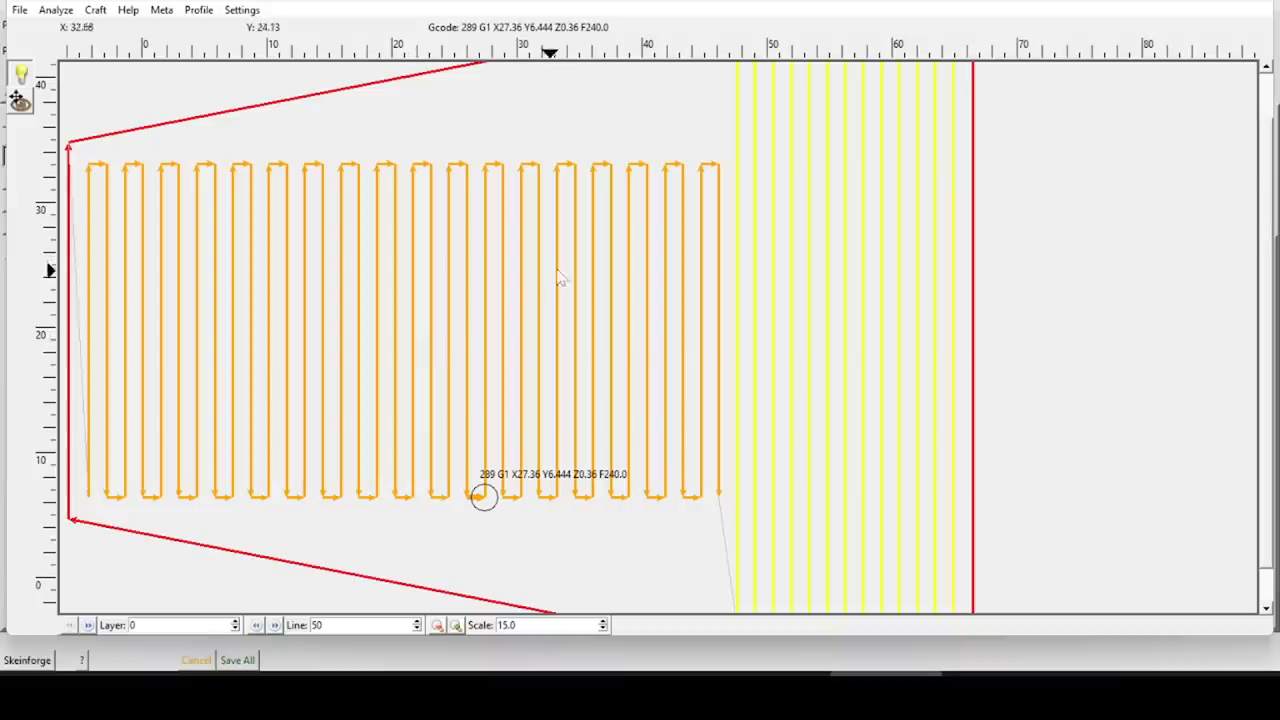
pyautogui.moveTo(783, 308)
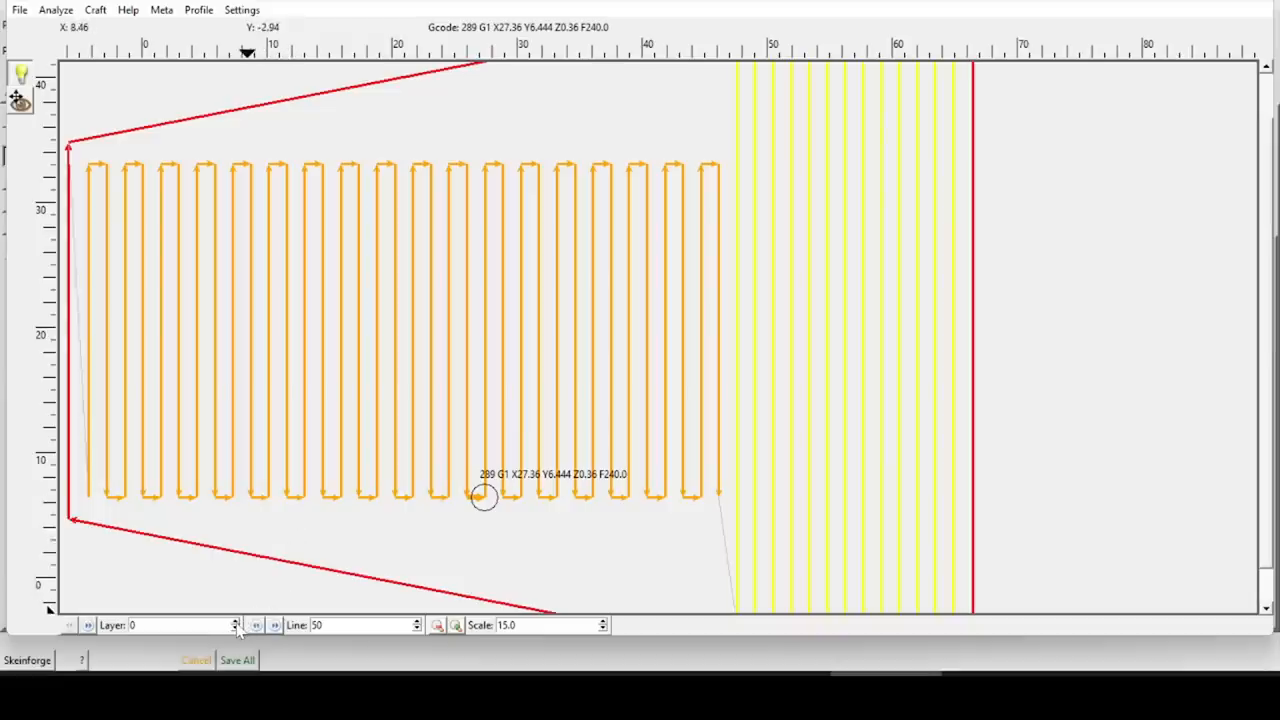
pyautogui.click(236, 621)
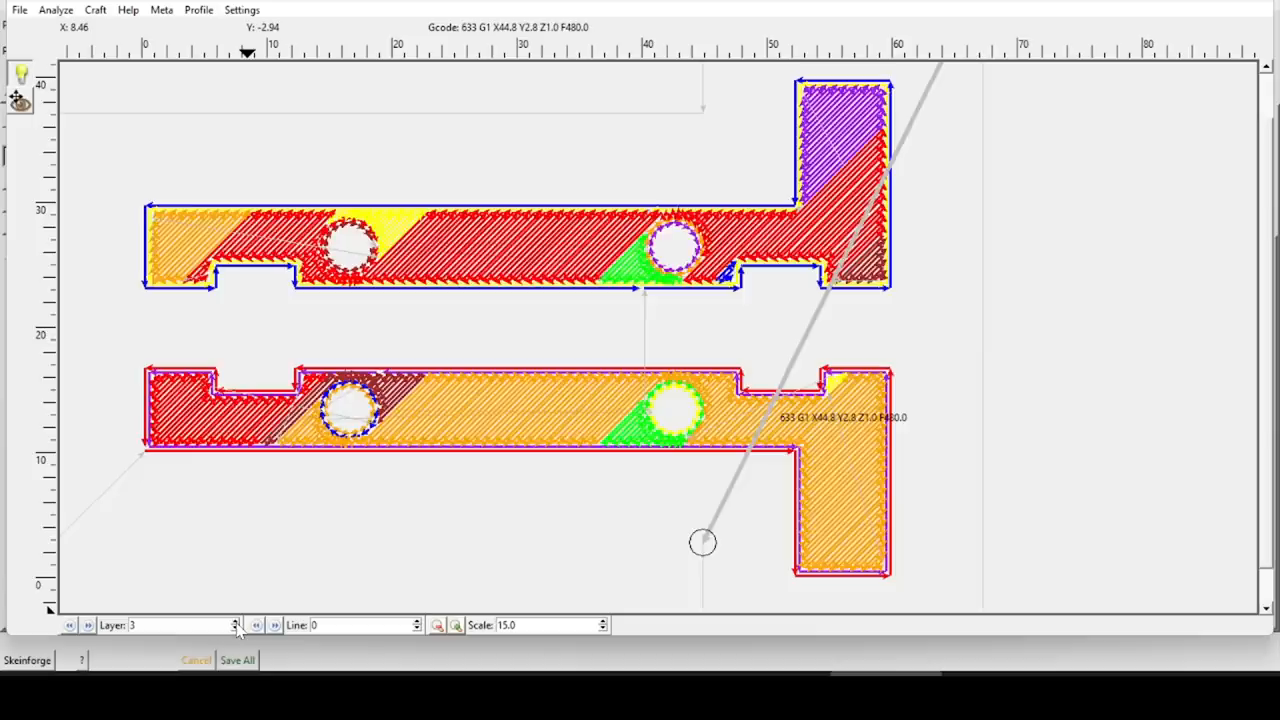
pyautogui.click(236, 621)
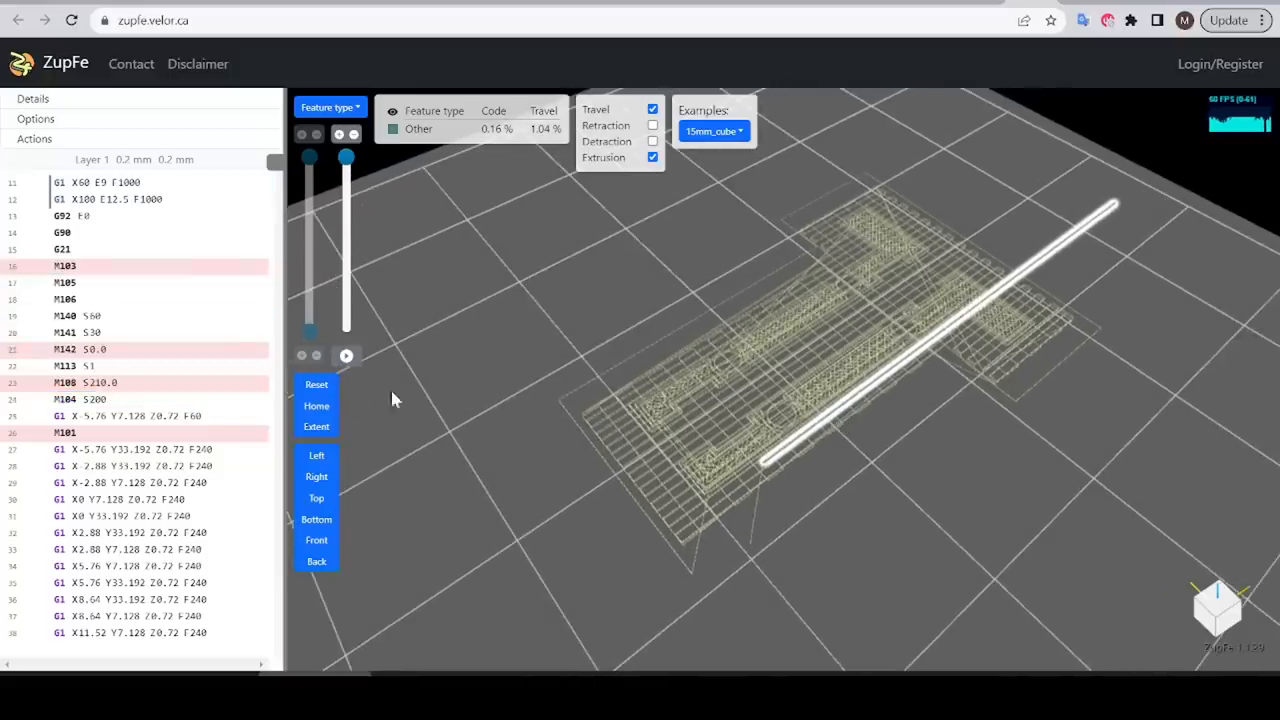
pyautogui.moveTo(392, 398); pyautogui.dragTo(723, 521)
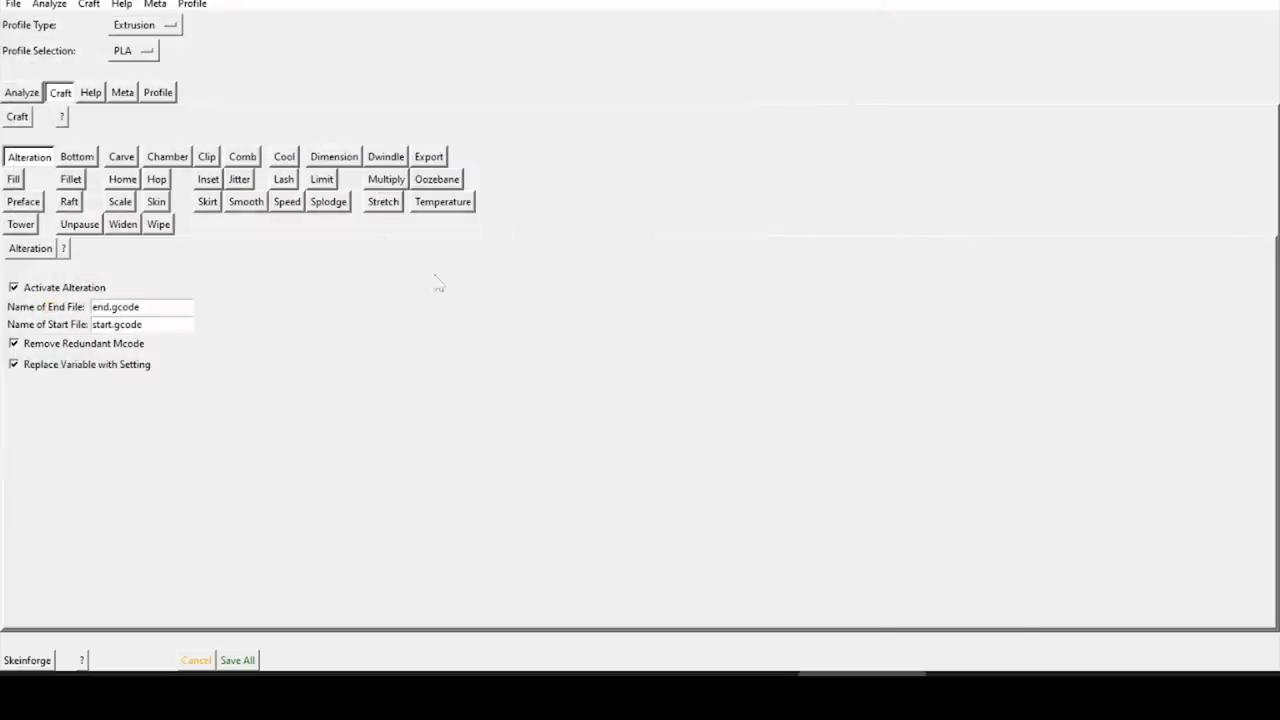
pyautogui.moveTo(473, 315)
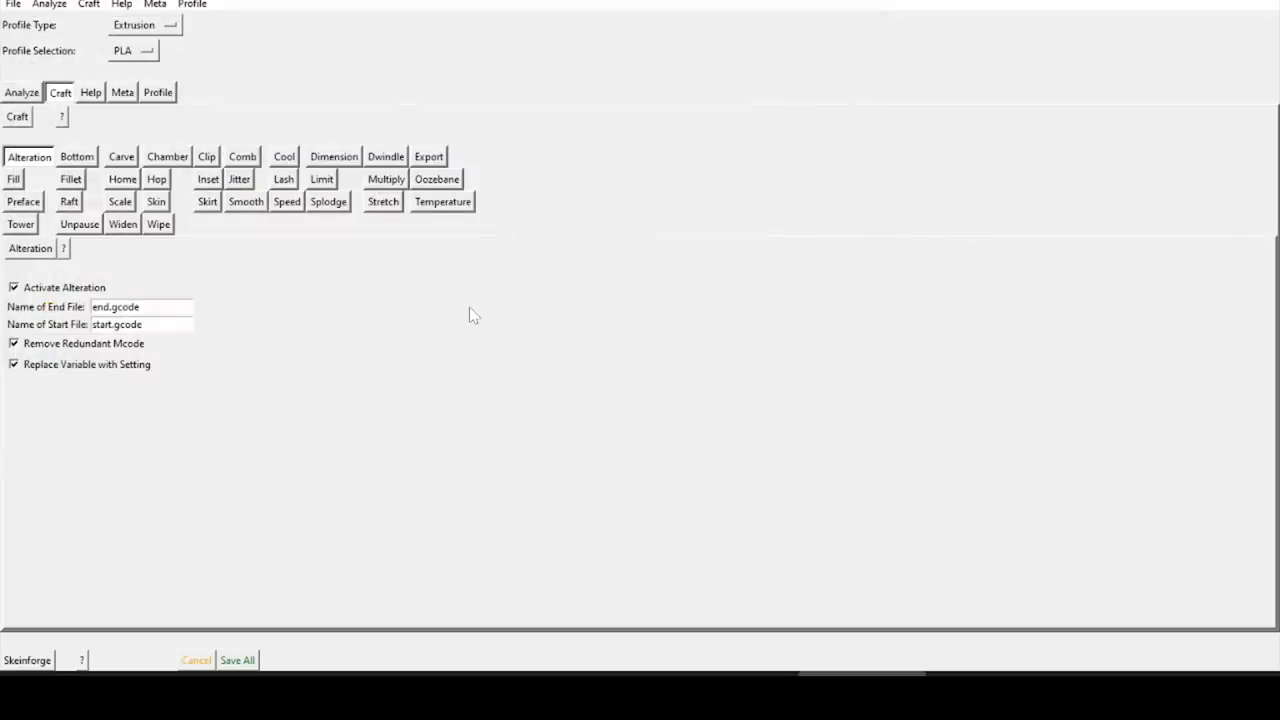
pyautogui.moveTo(758, 584)
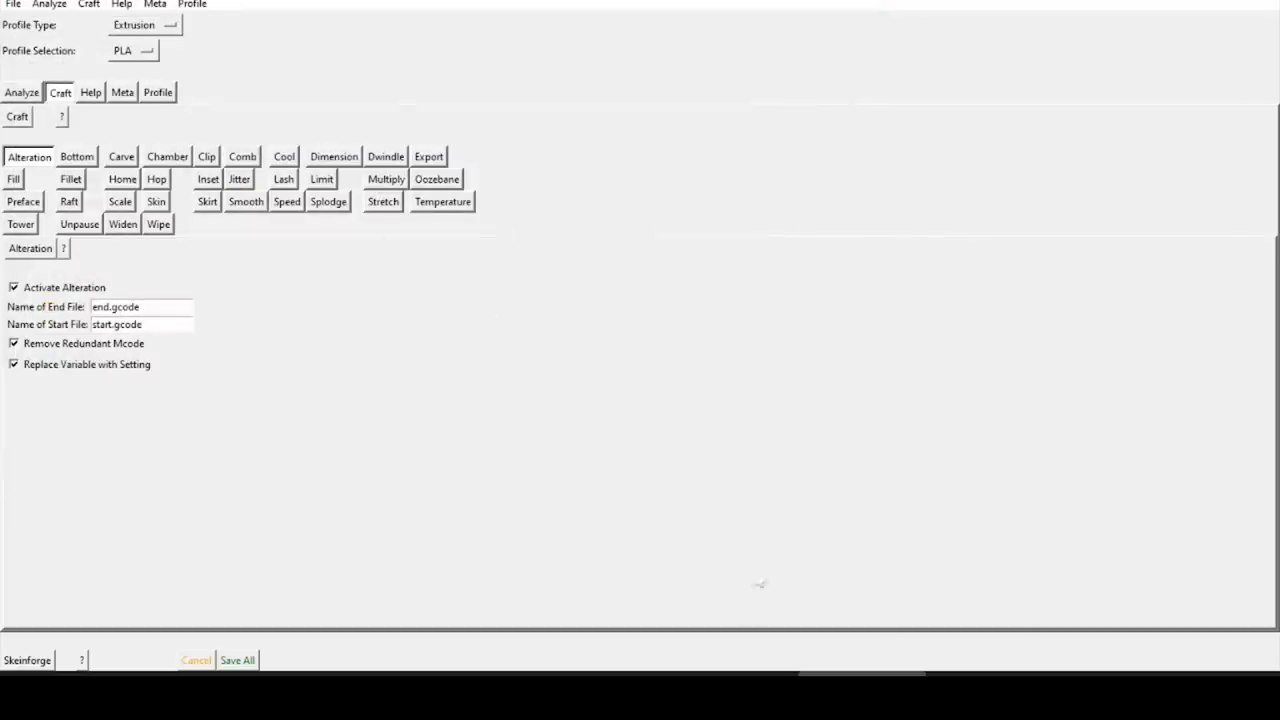
# - Run Craft to slice 3DBenchy.stl and watch progress in the python.exe console
pyautogui.click(237, 659)
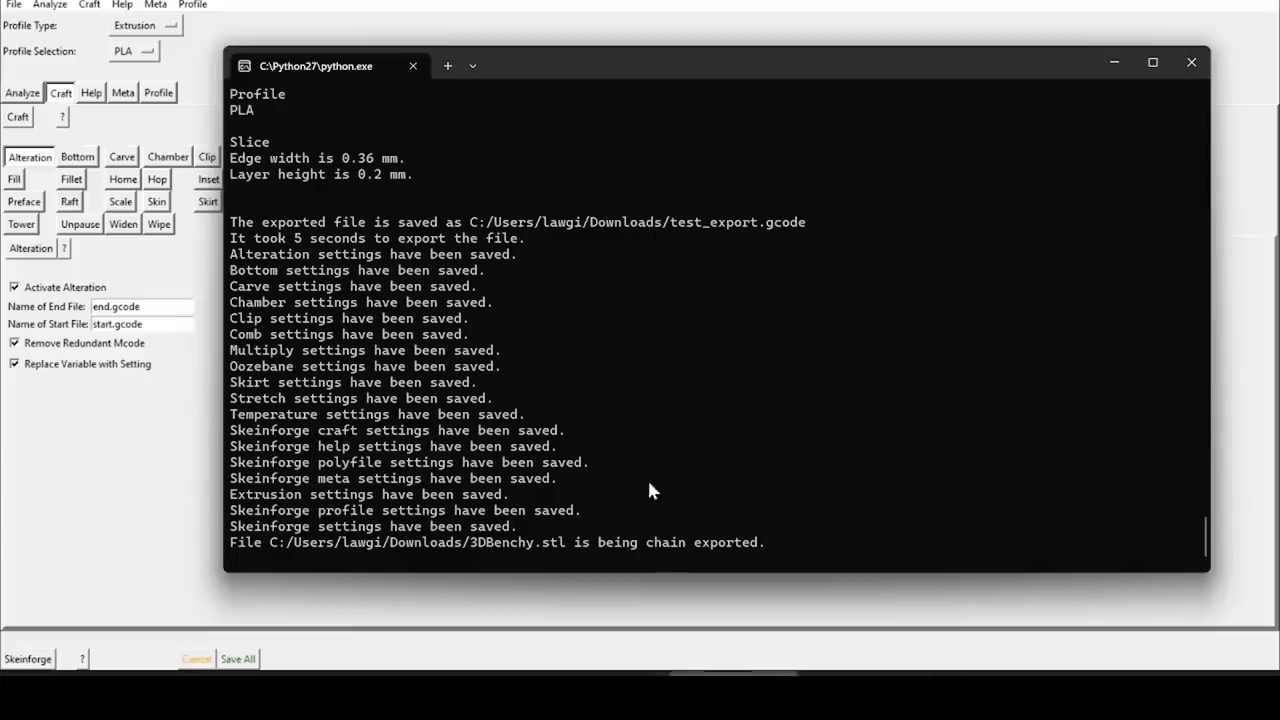
pyautogui.moveTo(488, 502)
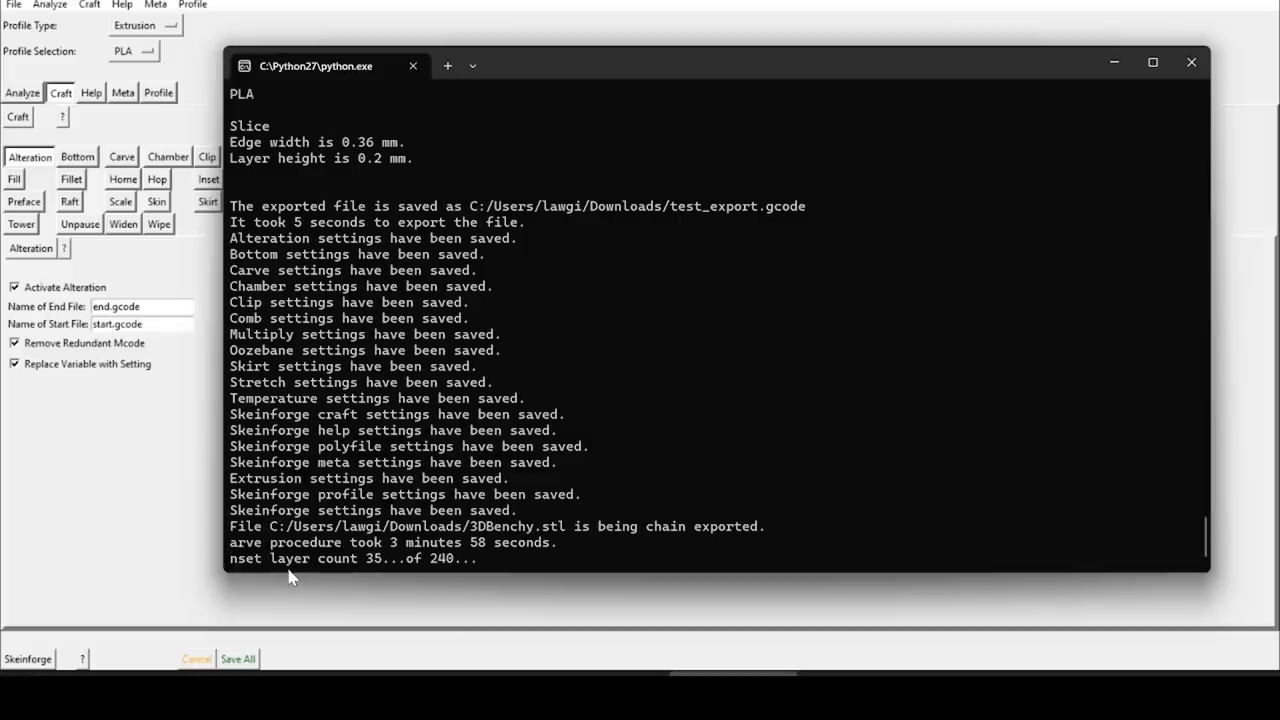
pyautogui.moveTo(378, 566)
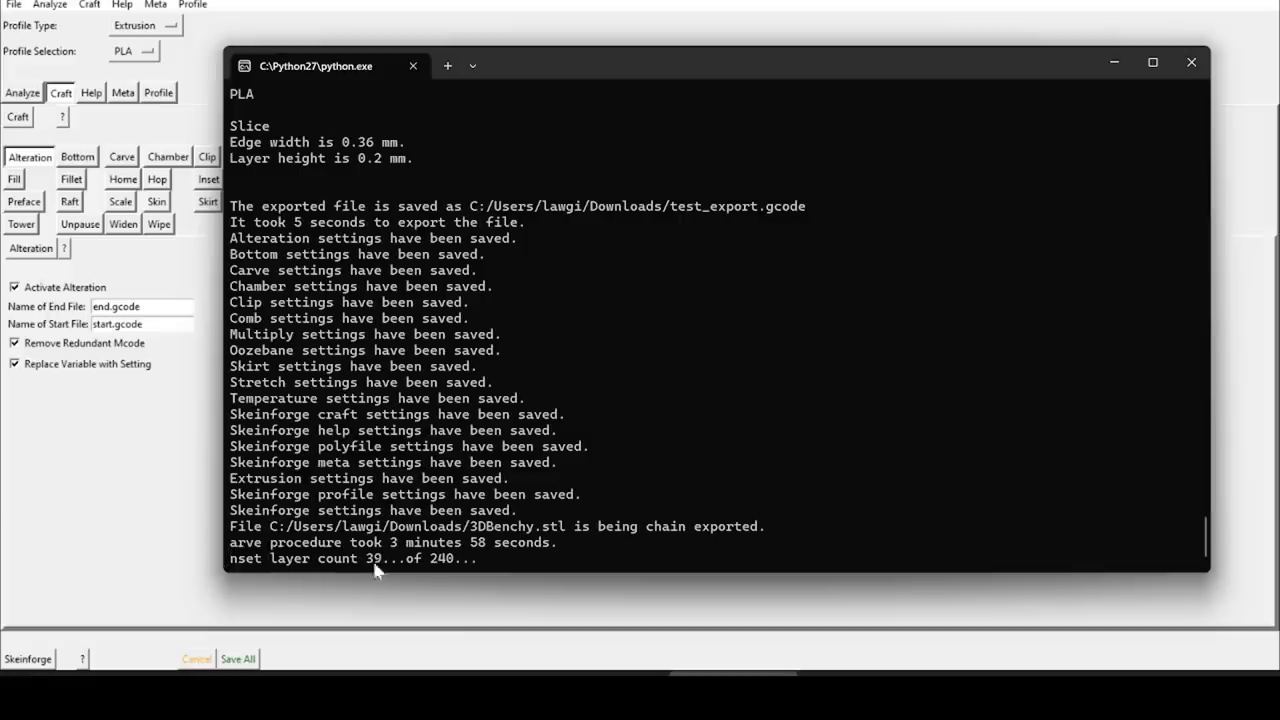
pyautogui.moveTo(548, 563)
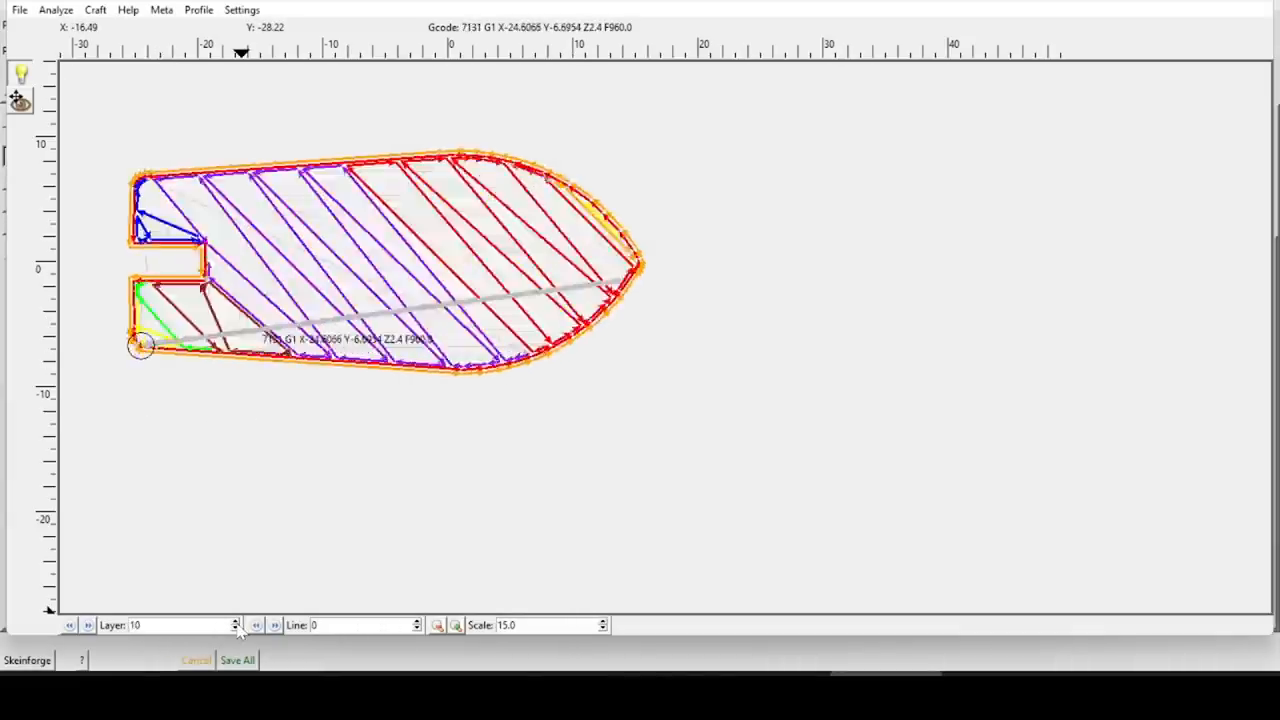
# - Step the Skeinforge layer viewer to layer 10 of the 3DBenchy toolpath
pyautogui.click(236, 621)
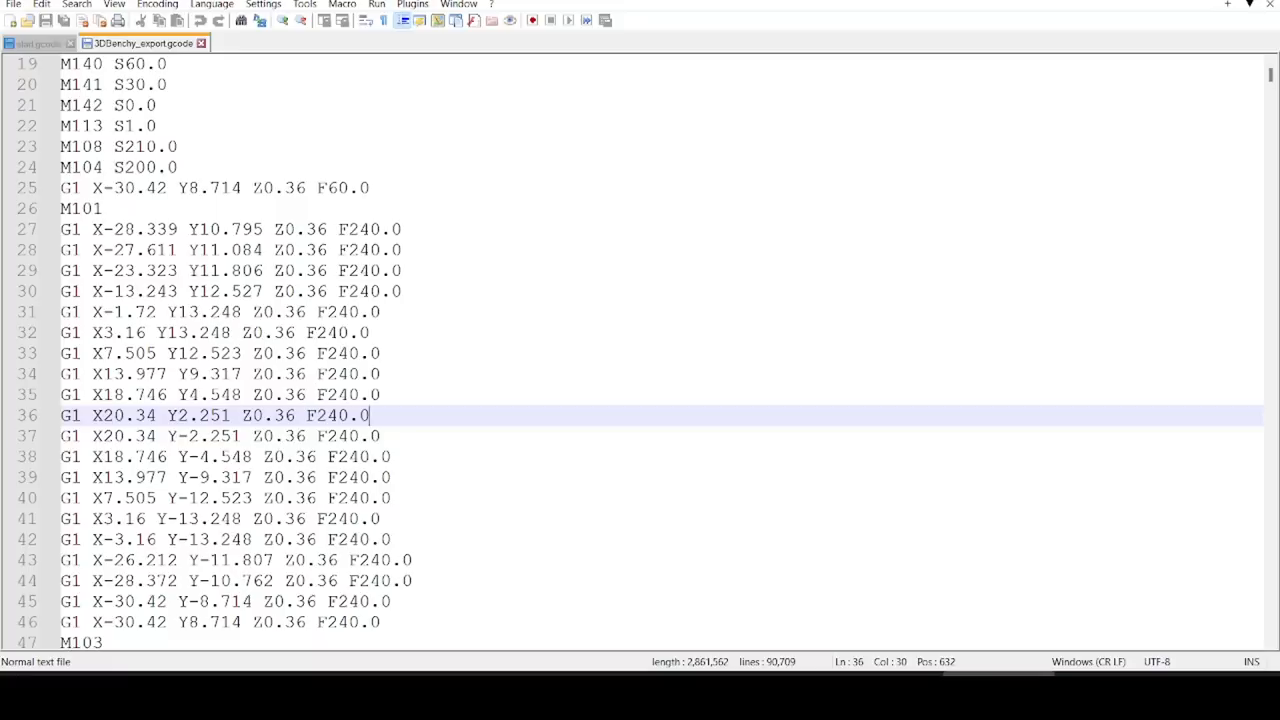
# - Scroll down through the G1 movement lines of 3DBenchy_export.gcode in Notepad++
pyautogui.scroll(-3)
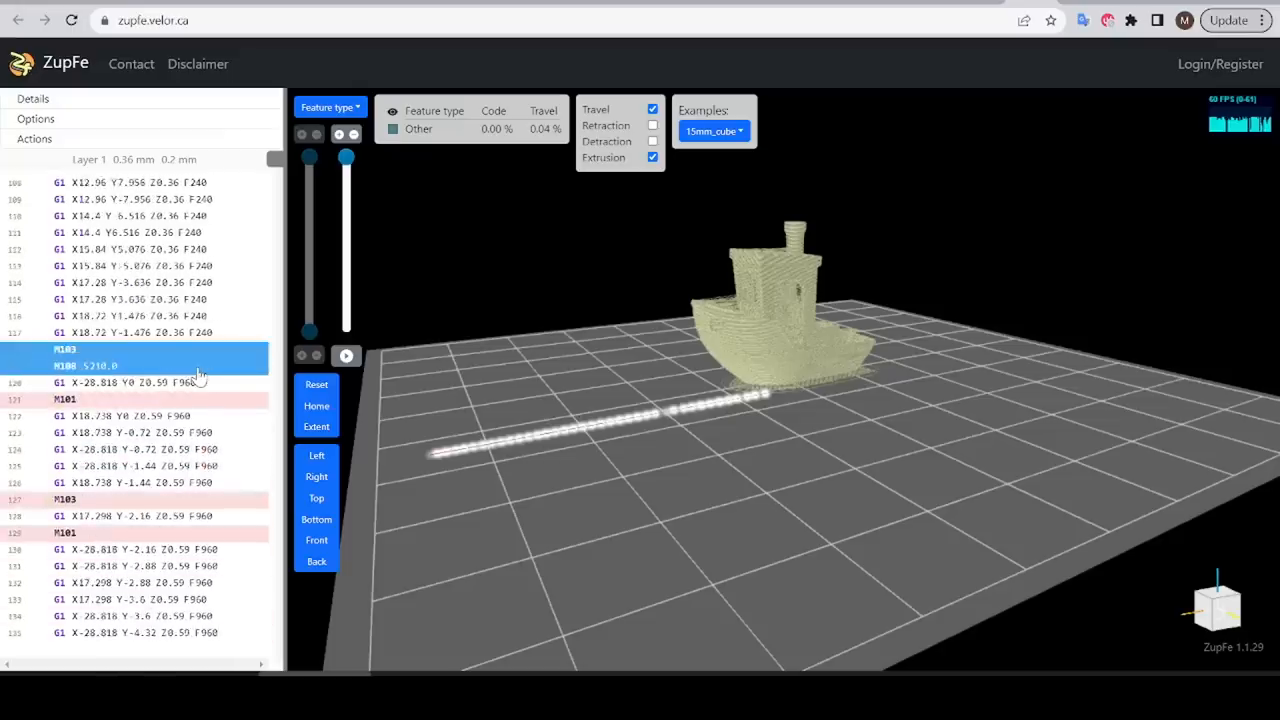
# - Scroll ZupFe's code listing down to the M103/M108 commands beside the boat render
pyautogui.scroll(-3)
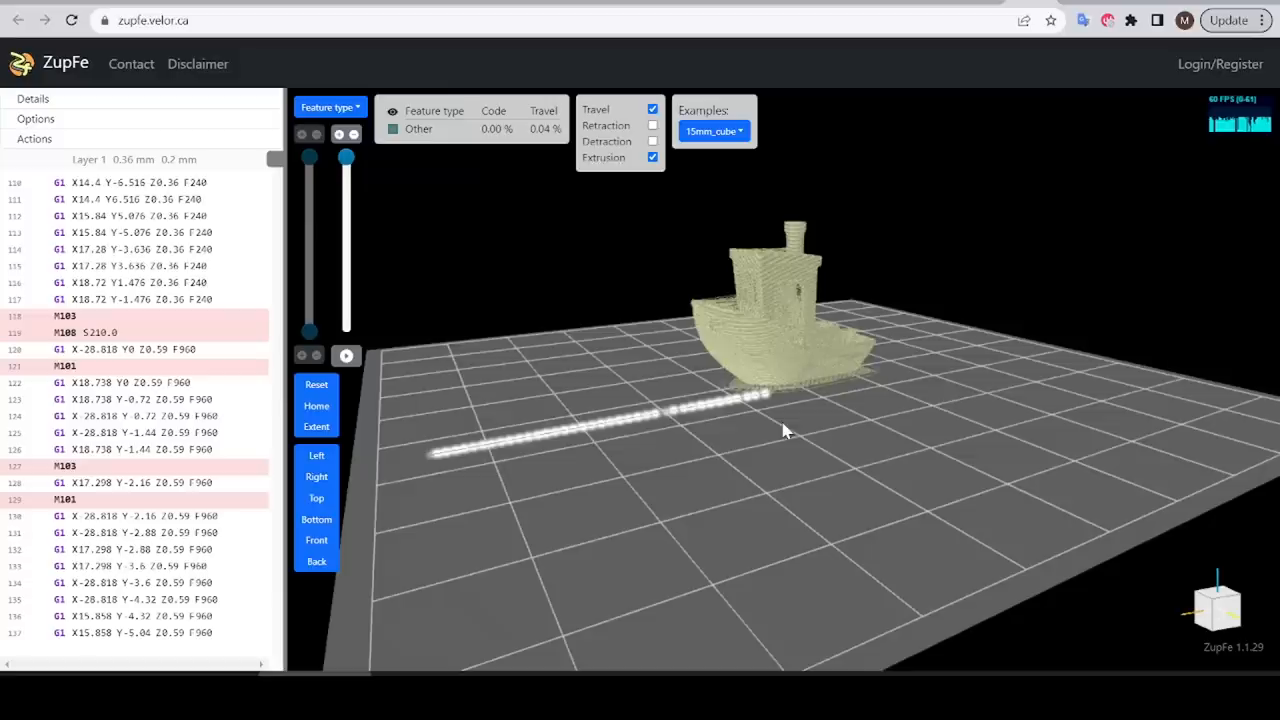
pyautogui.moveTo(785, 423)
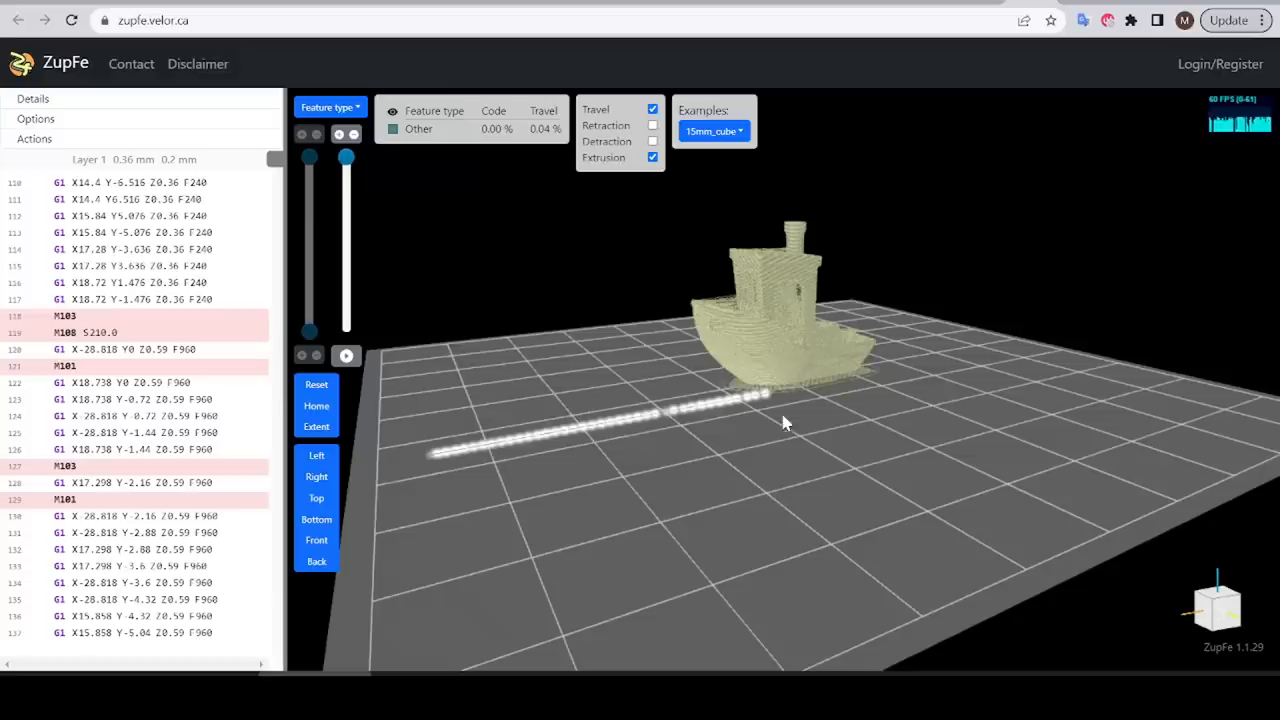